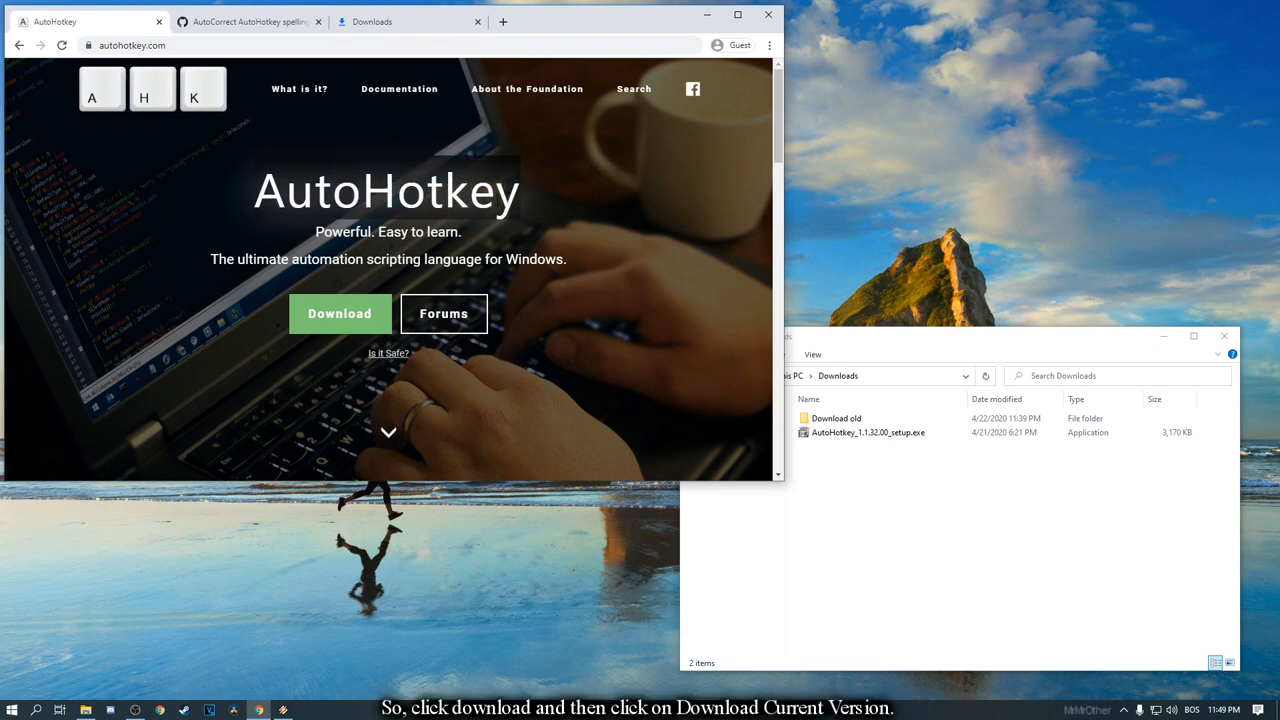
mouse_move(340, 313)
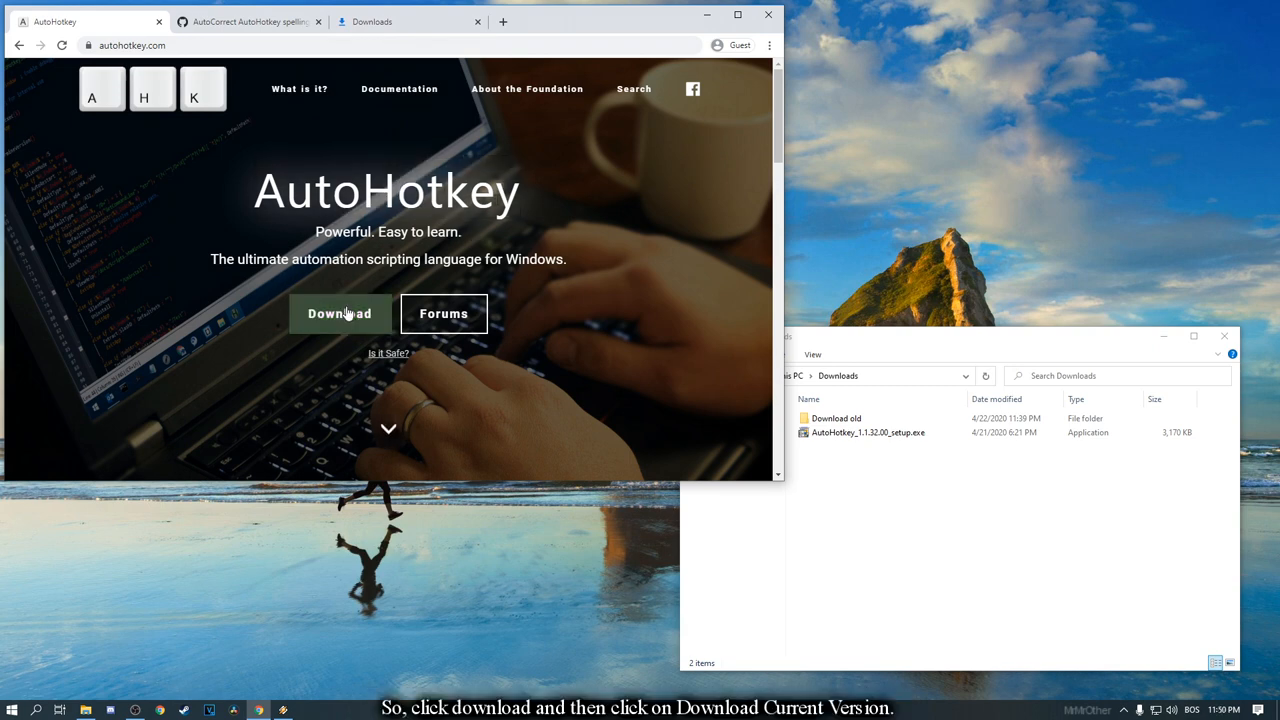
Reveal AutoHotkey's download choices: current version, V2 alpha and deprecated V1.0.
left_click(339, 313)
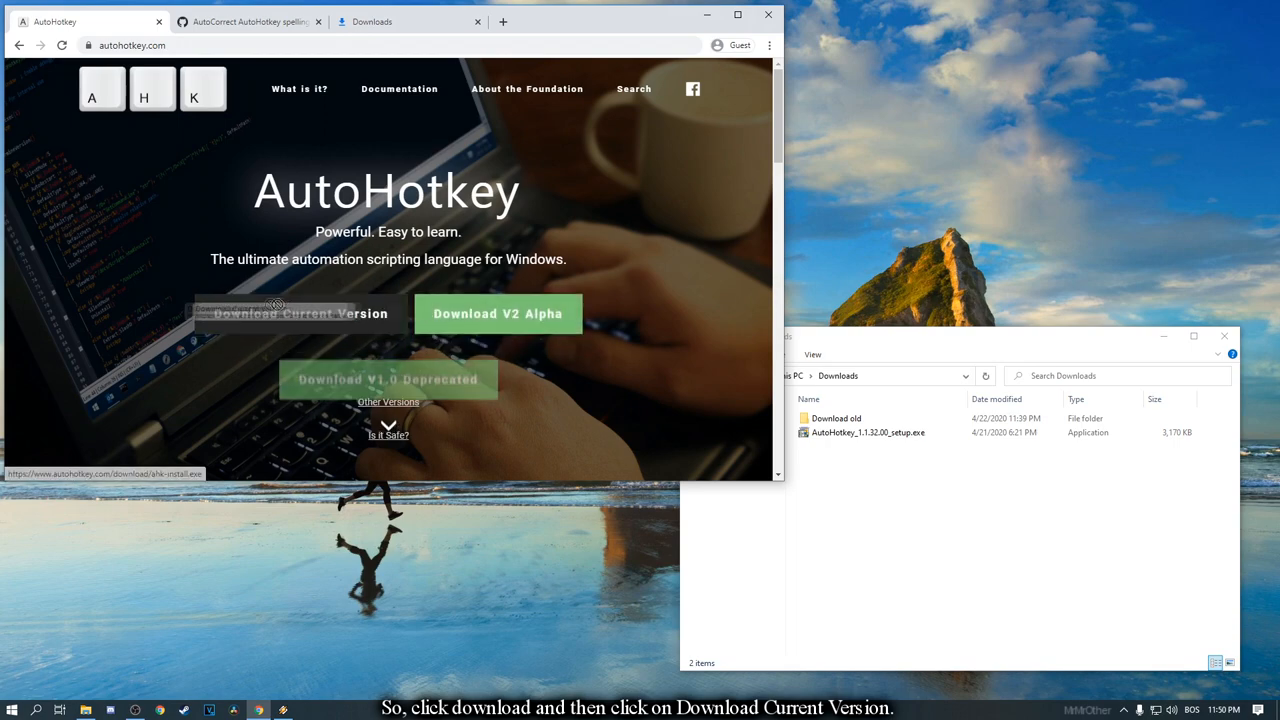
mouse_move(896, 459)
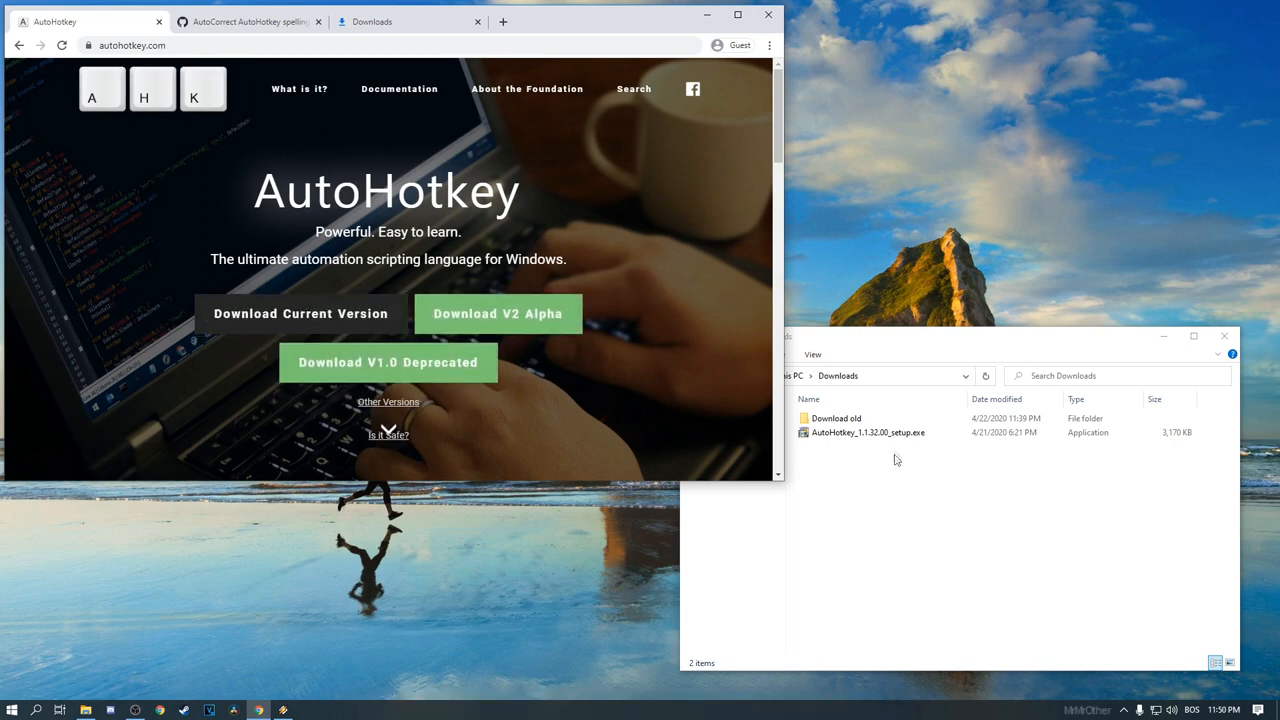
Download the AutoCorrect.ahk gist as a ZIP and select the archive in Downloads.
left_click(248, 21)
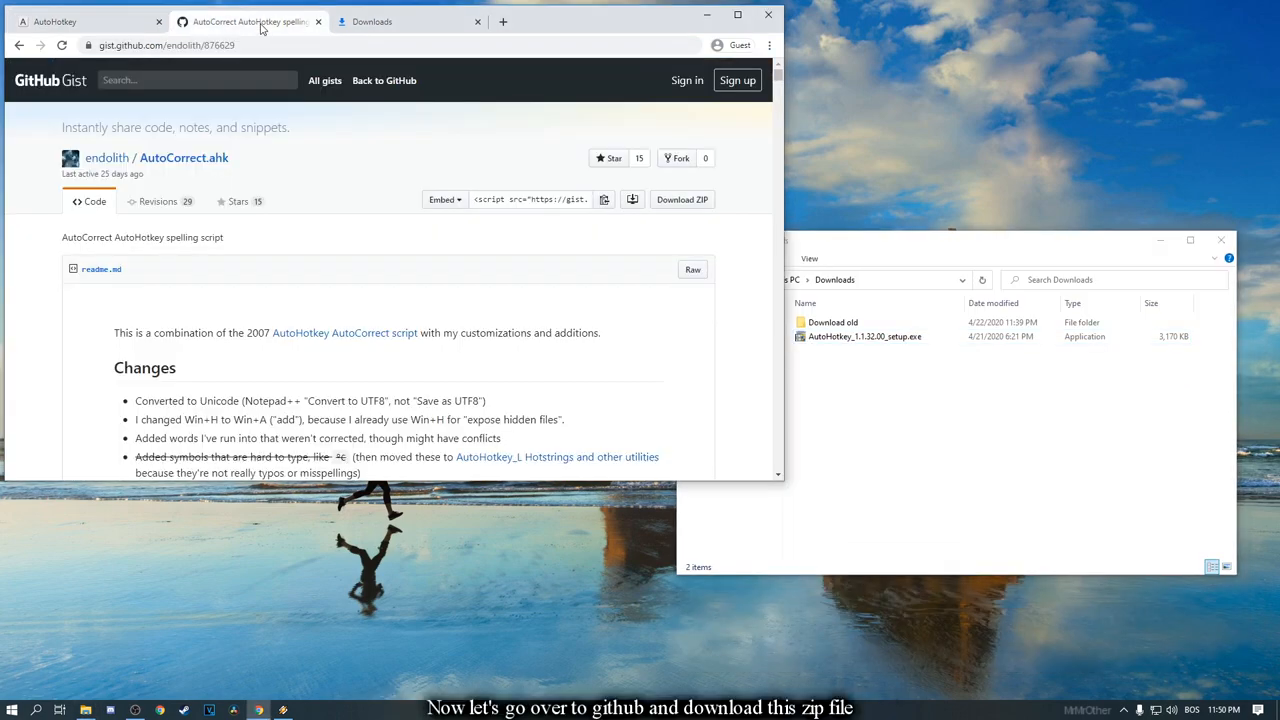
left_click(682, 199)
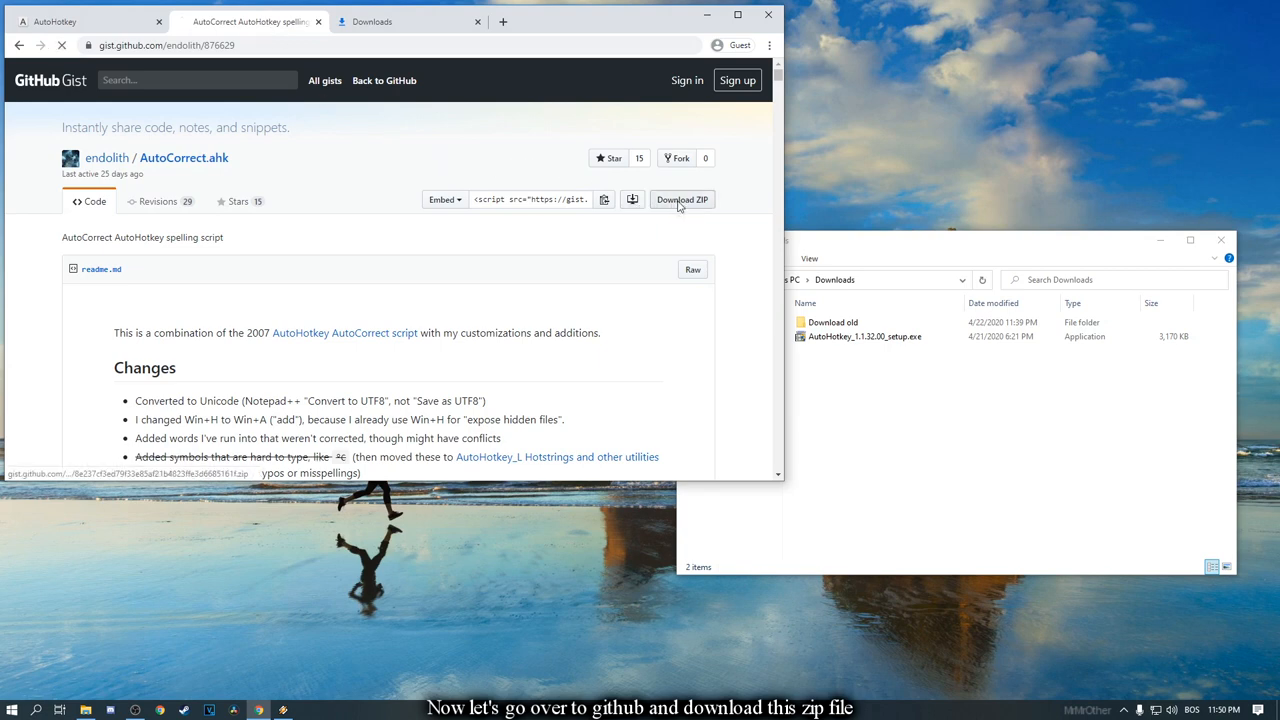
left_click(682, 199)
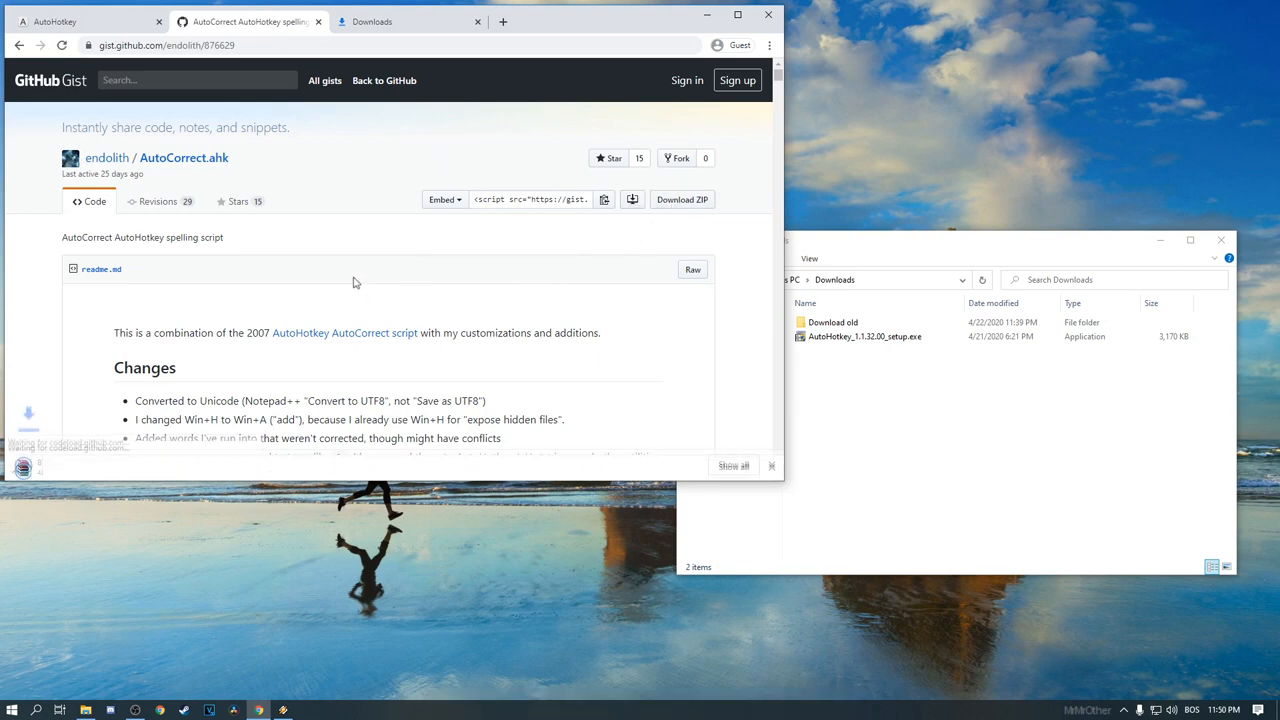
left_click(681, 199)
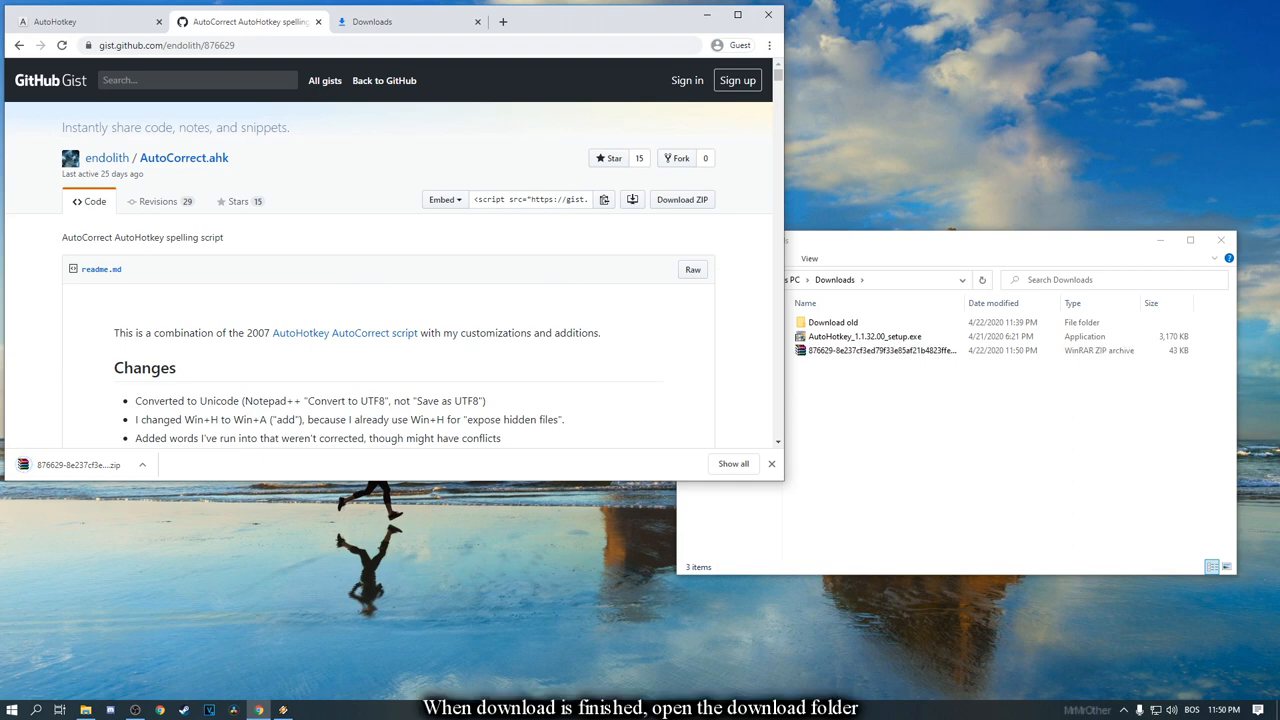
left_click(875, 350)
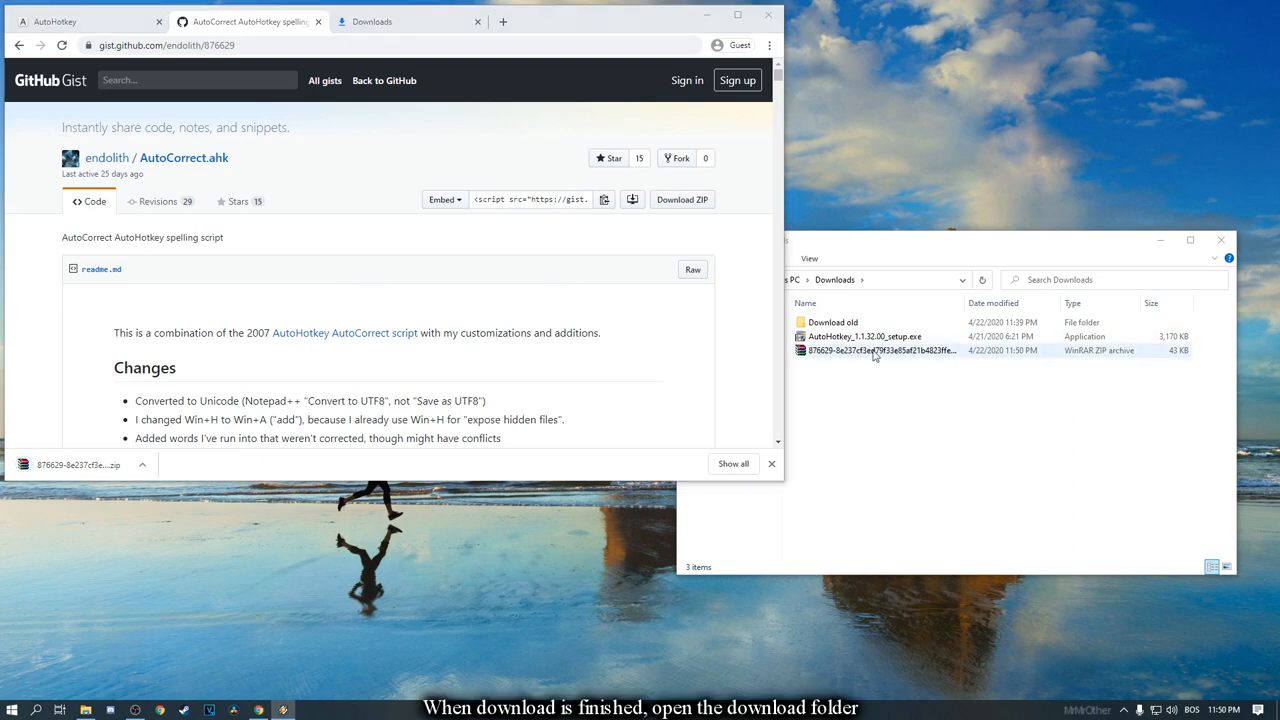
Extract the gist ZIP into its own folder and rename that folder AutoCorrect.
right_click(880, 350)
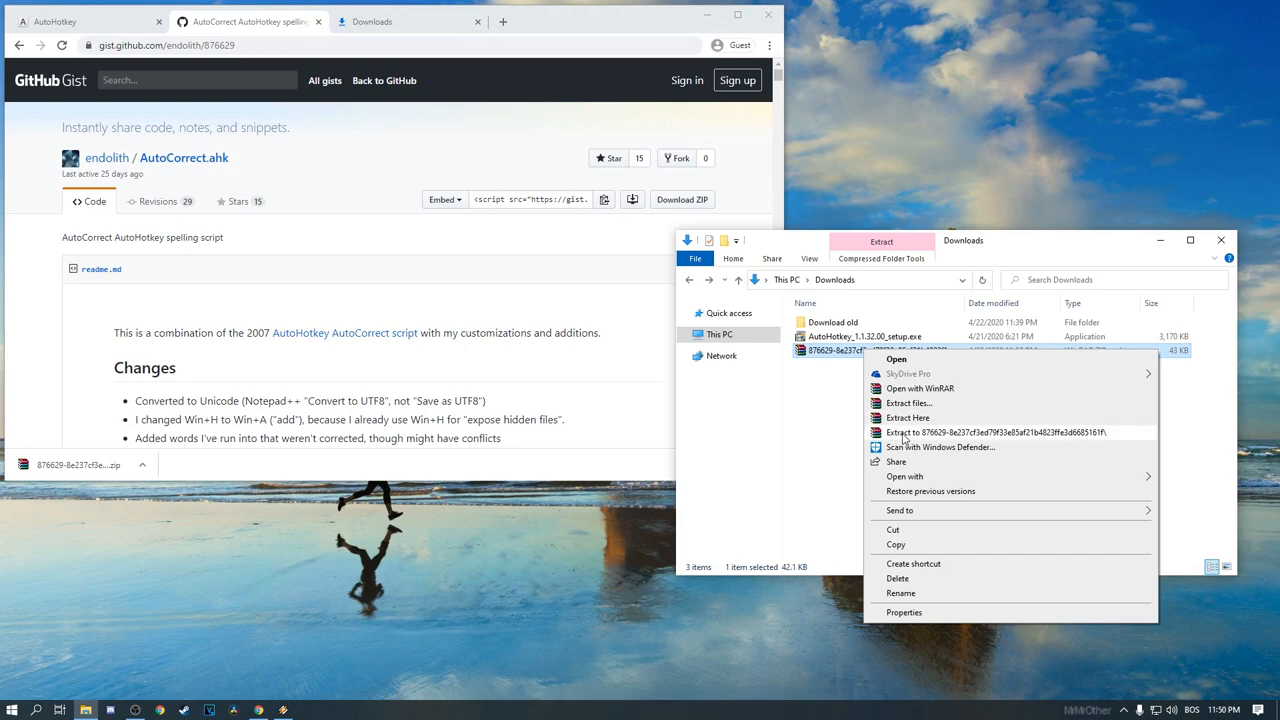
left_click(907, 417)
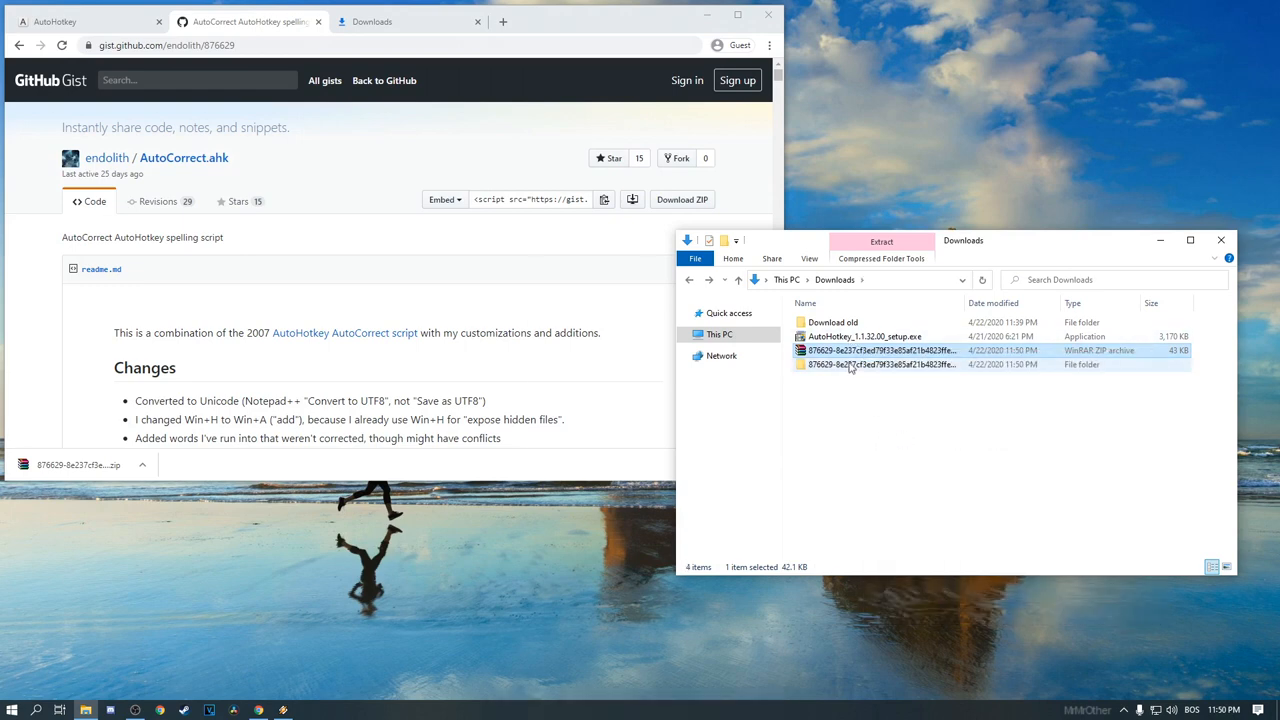
right_click(880, 364)
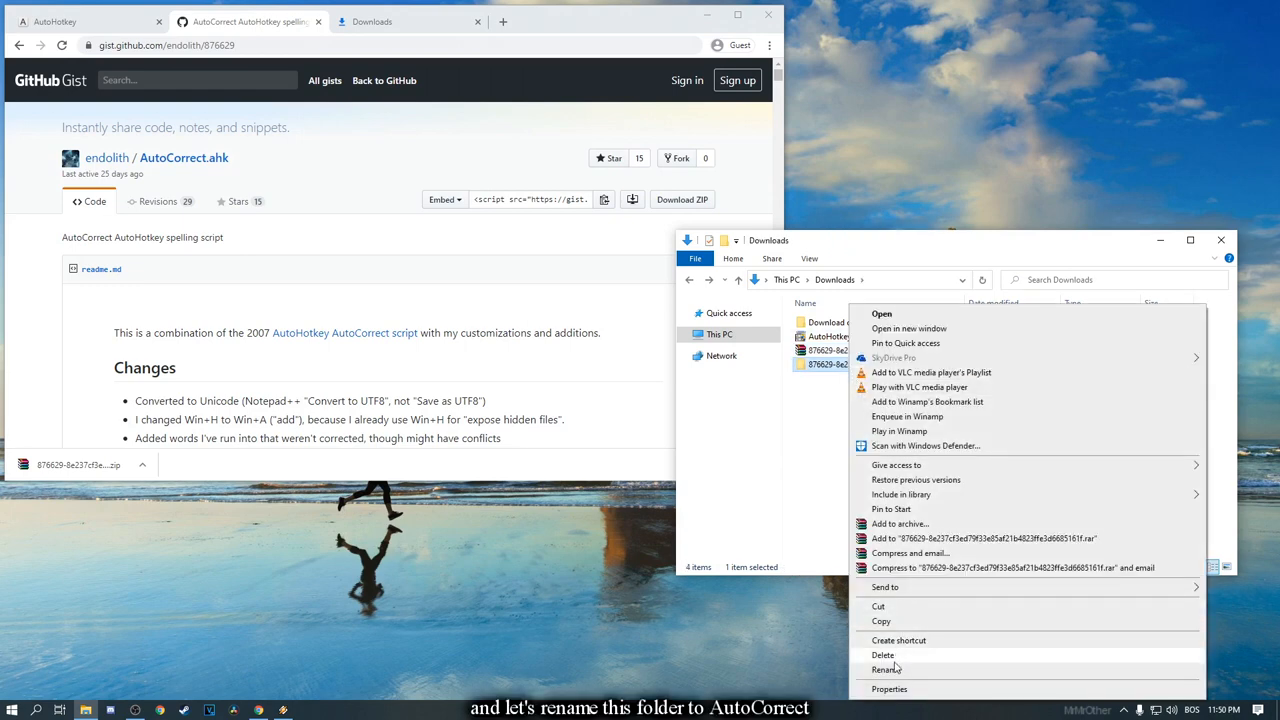
left_click(885, 669)
type("AutoCorrect")
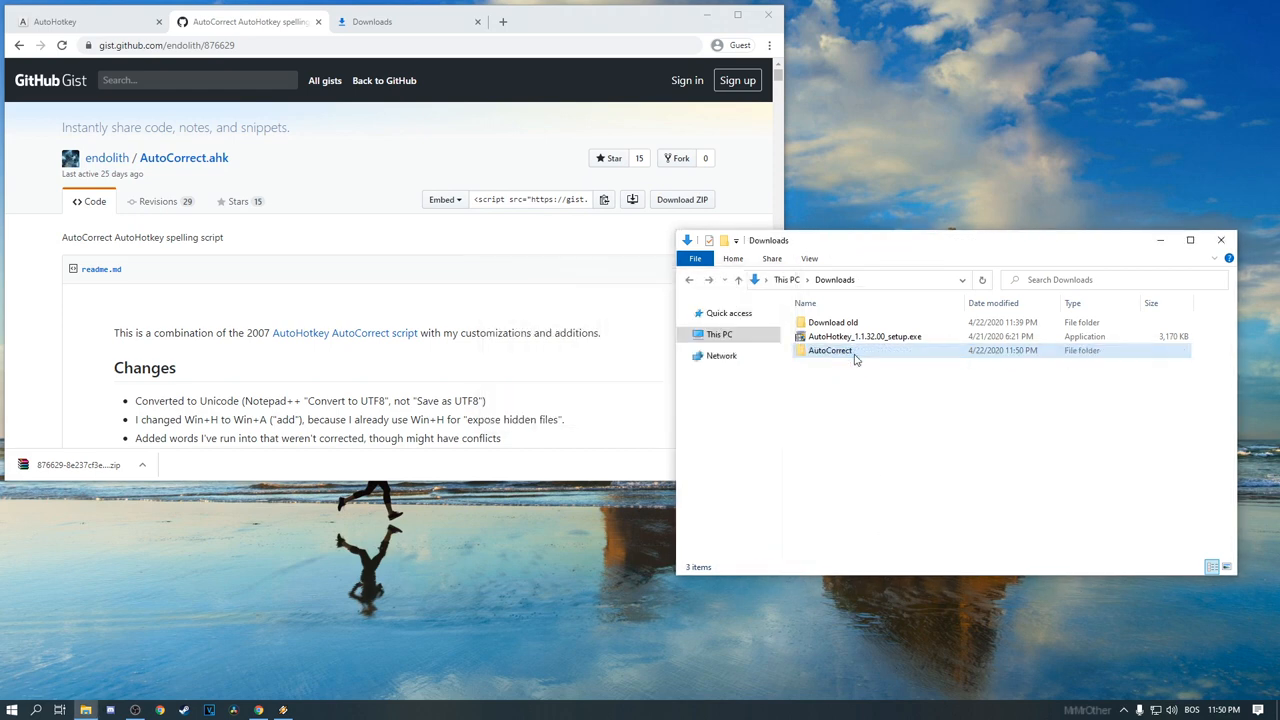
left_click(863, 336)
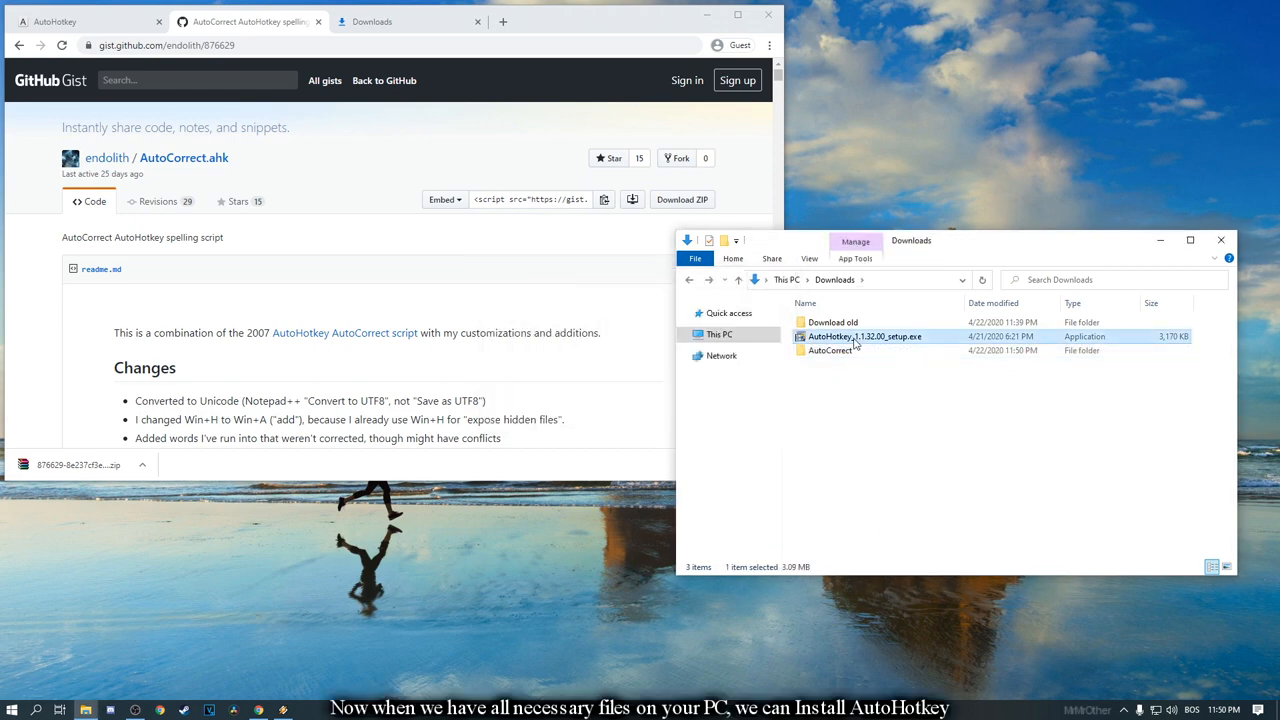
mouse_move(922, 372)
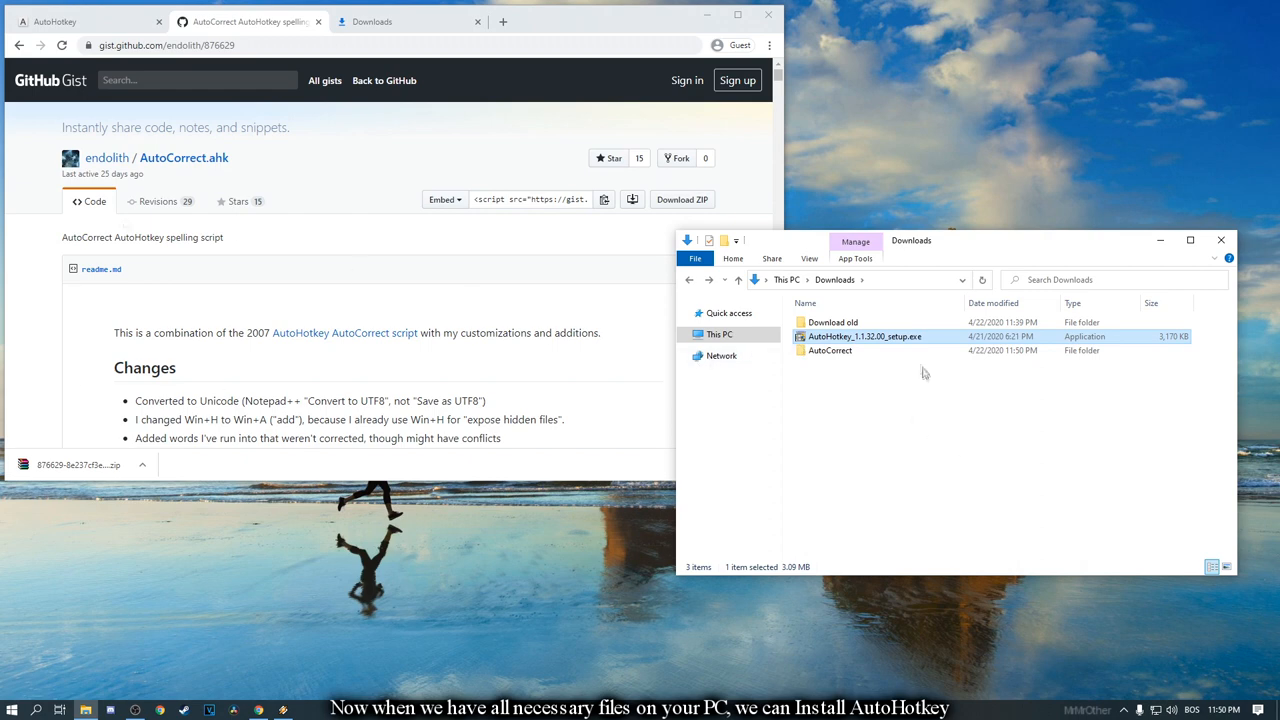
Install AutoHotkey 1.1.32.00 from its setup file and close the Help window.
double_click(863, 336)
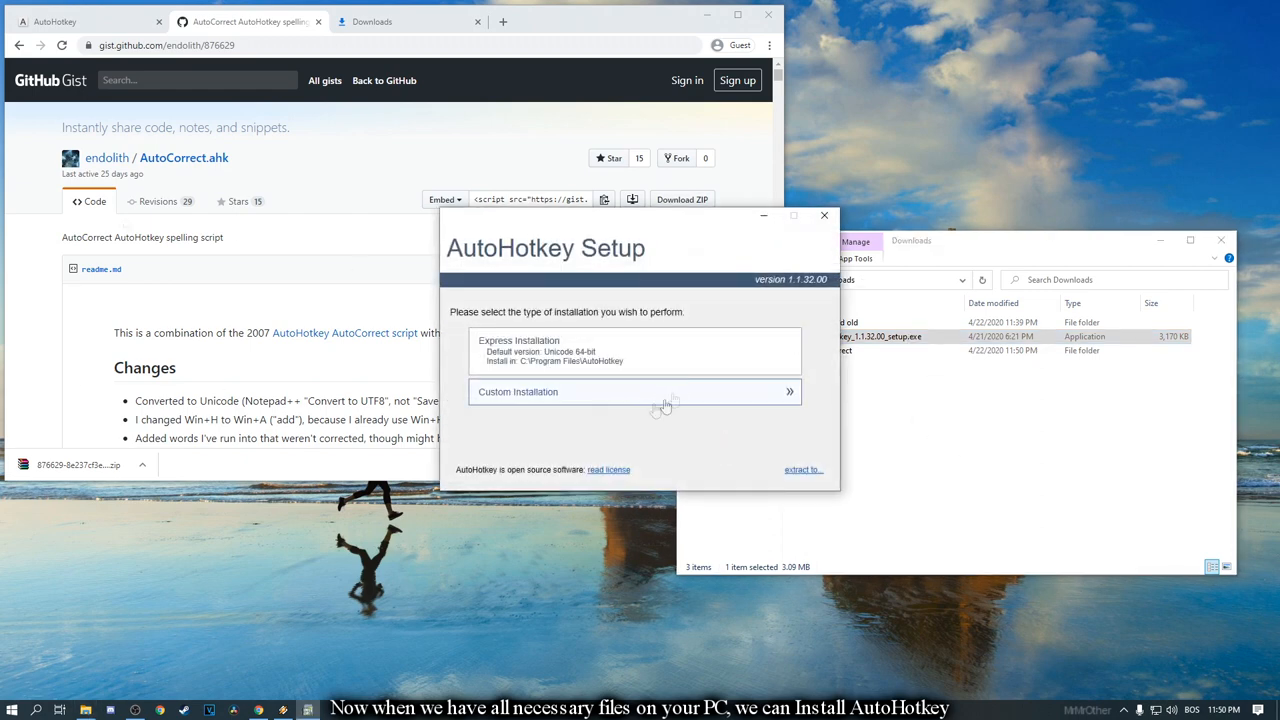
left_click(635, 350)
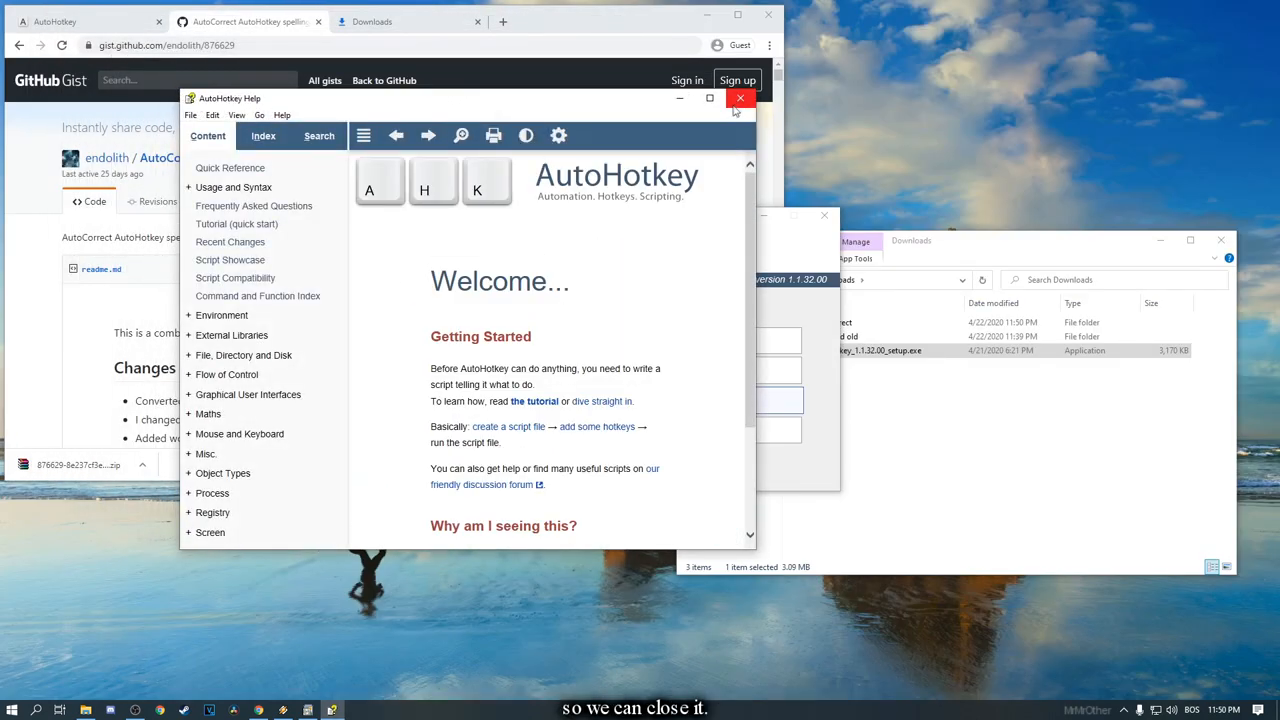
left_click(740, 98)
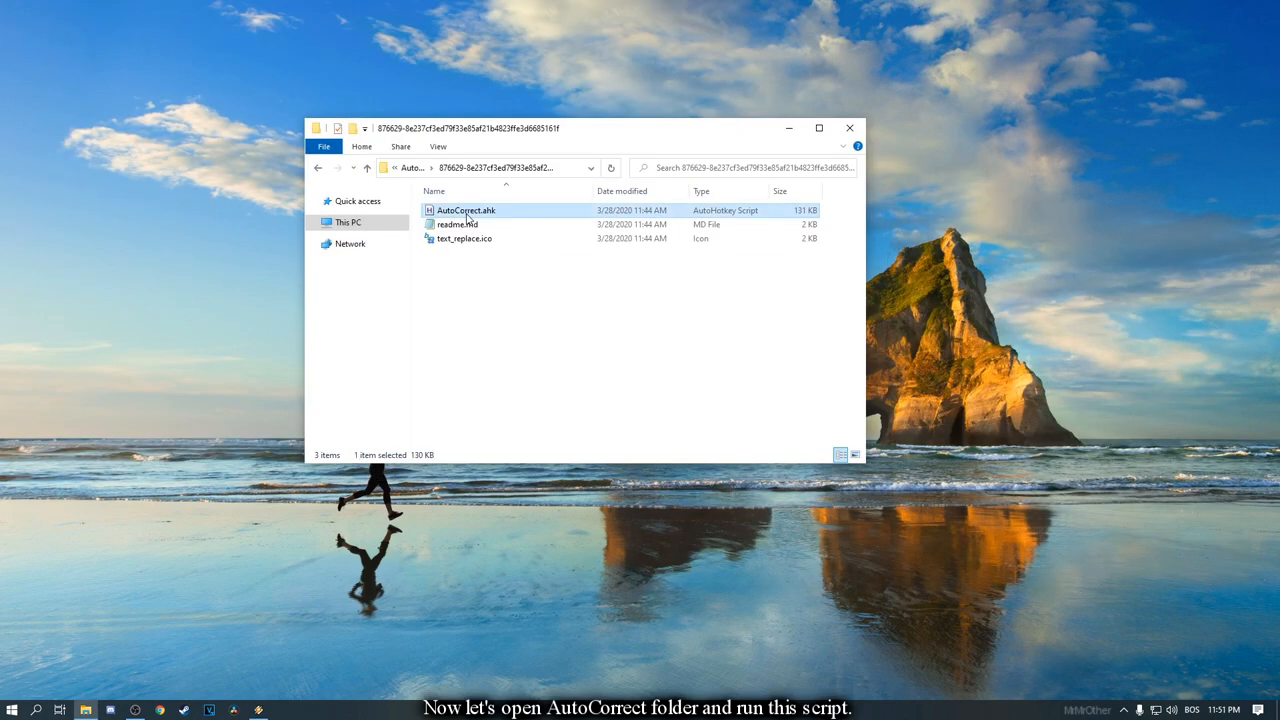
Run AutoCorrect.ahk from its right-click Run Script option.
right_click(465, 210)
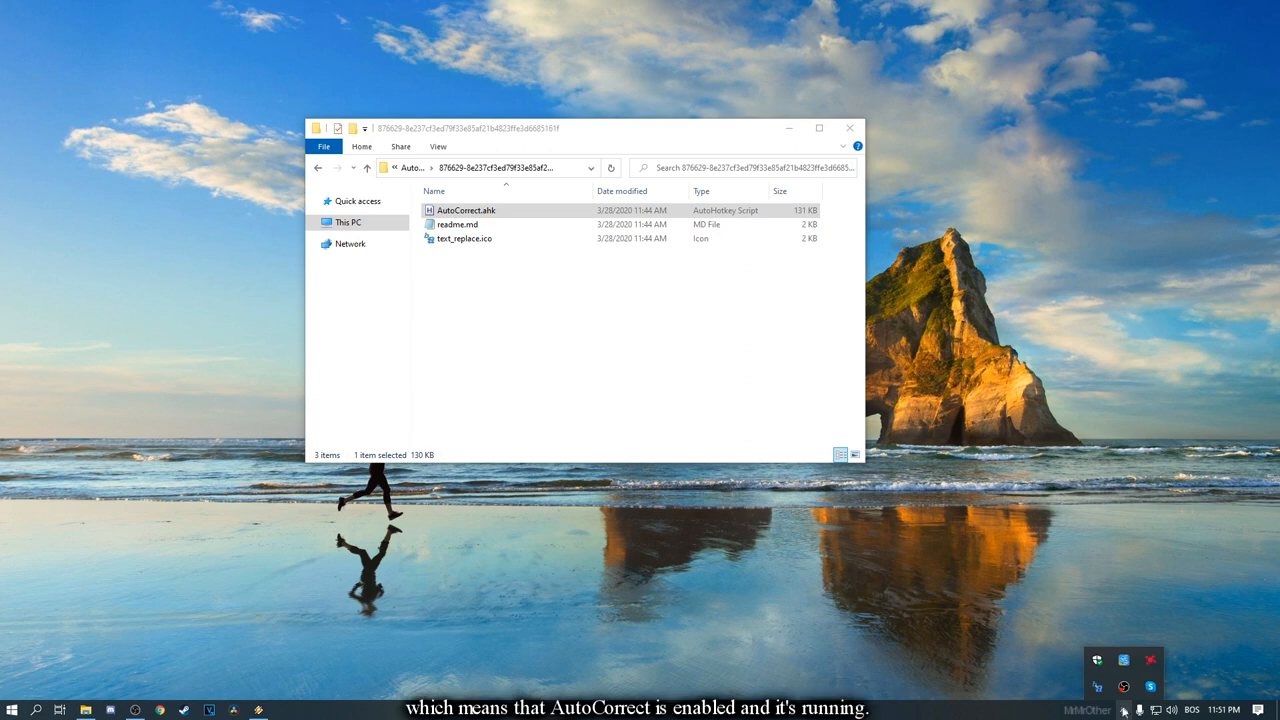
mouse_move(1097, 686)
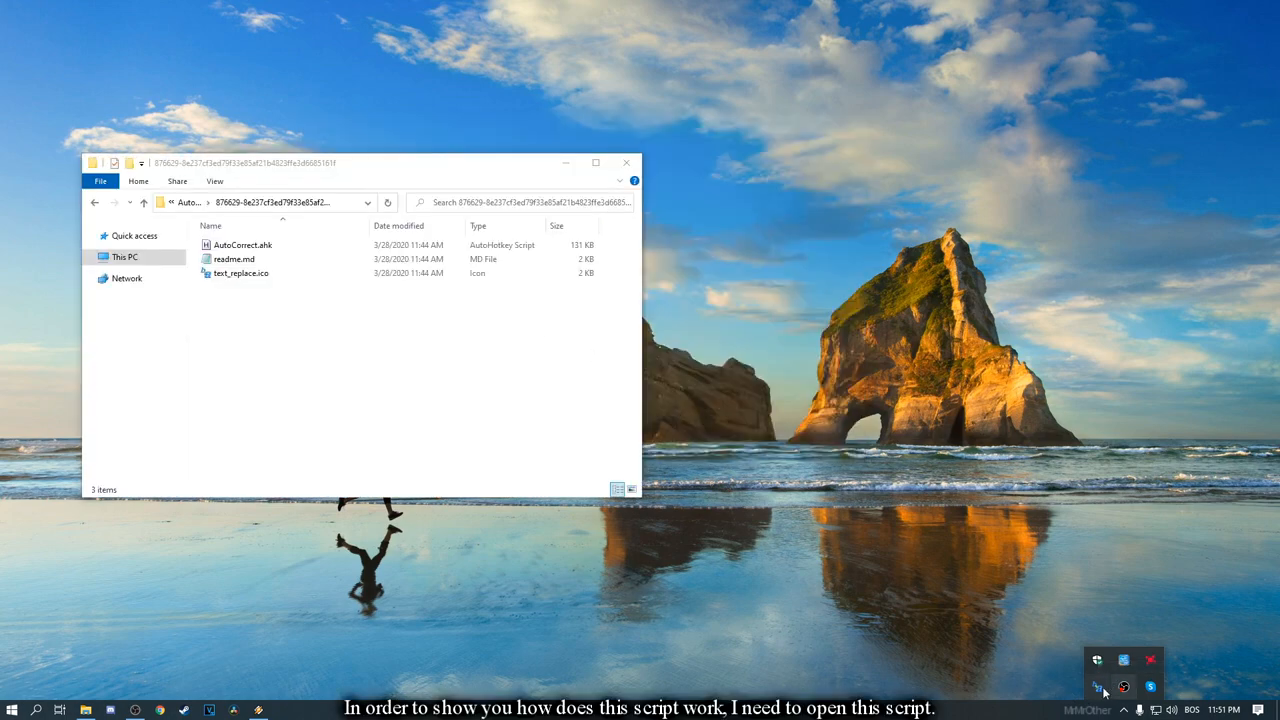
Open AutoCorrect.ahk in Notepad with Edit Script and scroll through its notes.
right_click(1124, 687)
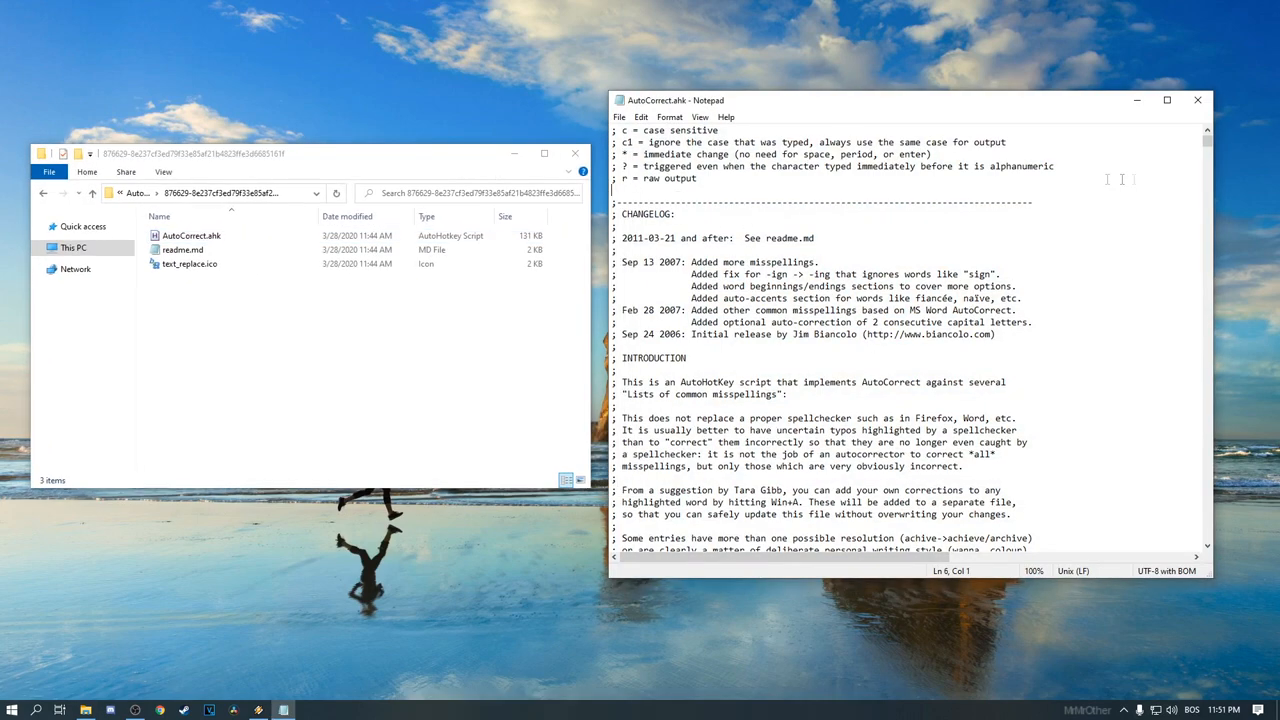
scroll("down", 3)
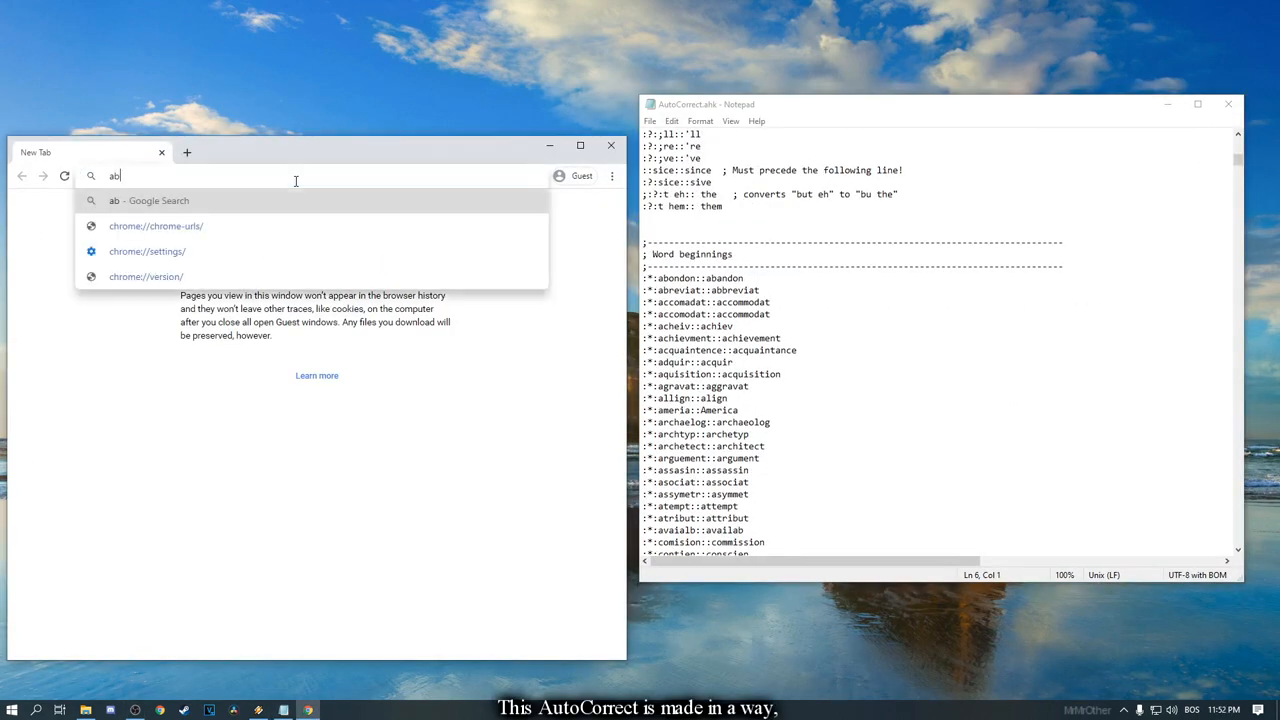
Type test misspellings (abandon, conscien, duk, ea) to check auto-correction in Chrome.
type("abandon")
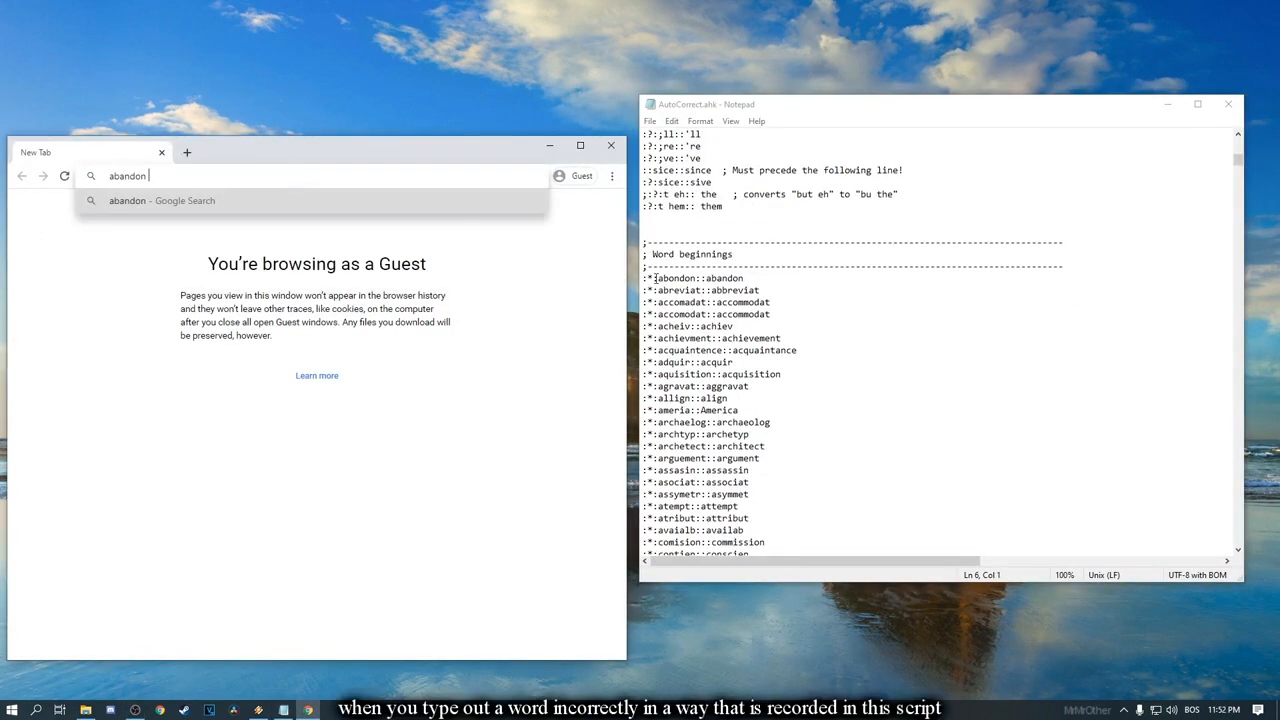
scroll("down", 3)
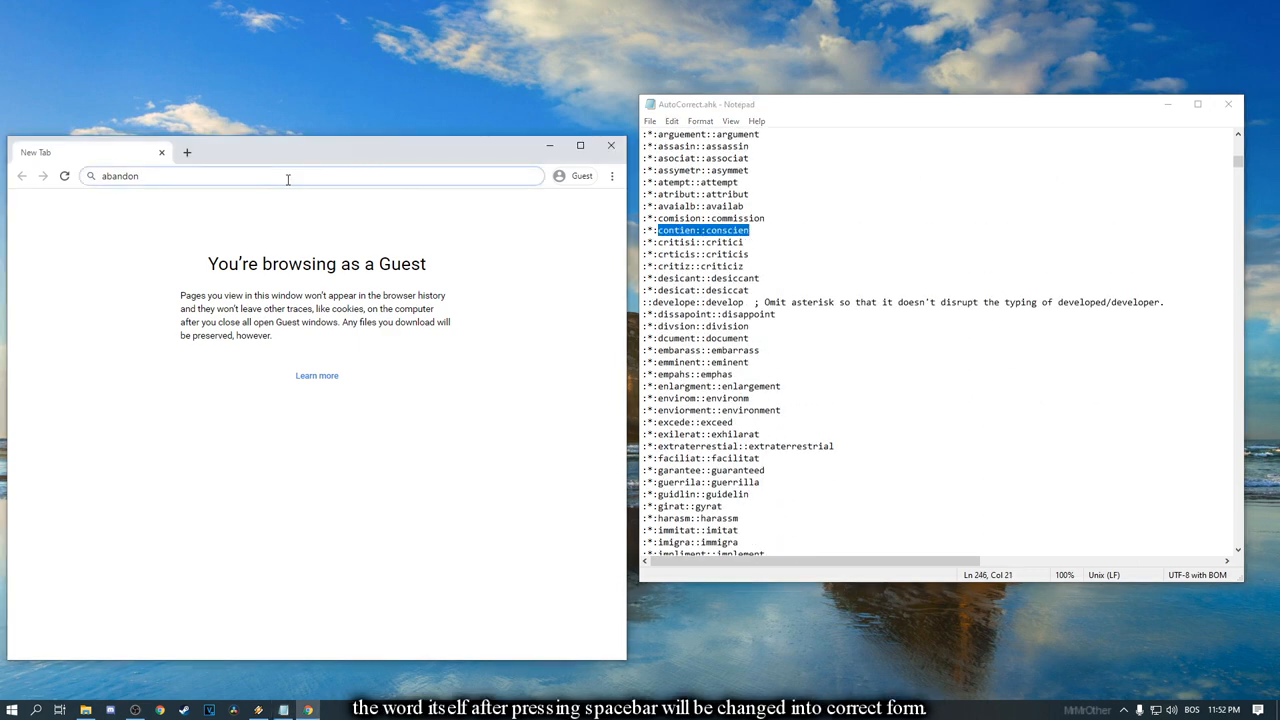
type("conscien")
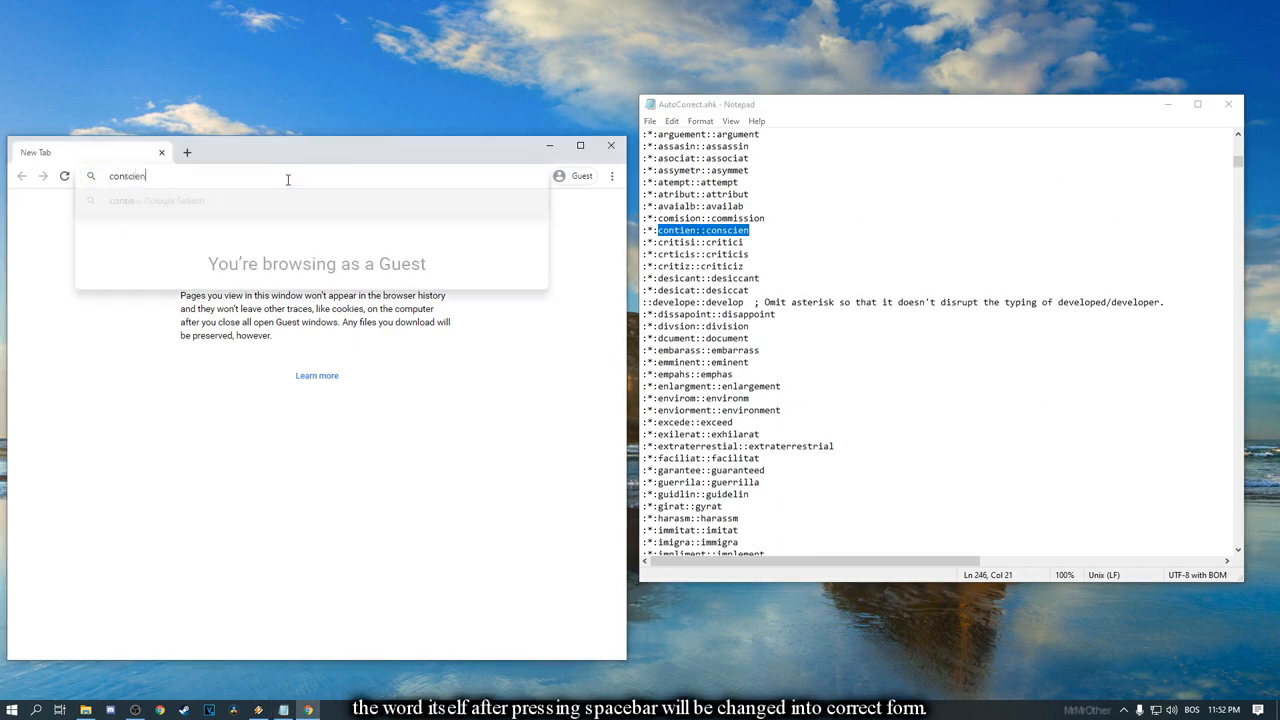
key("ctrl+a")
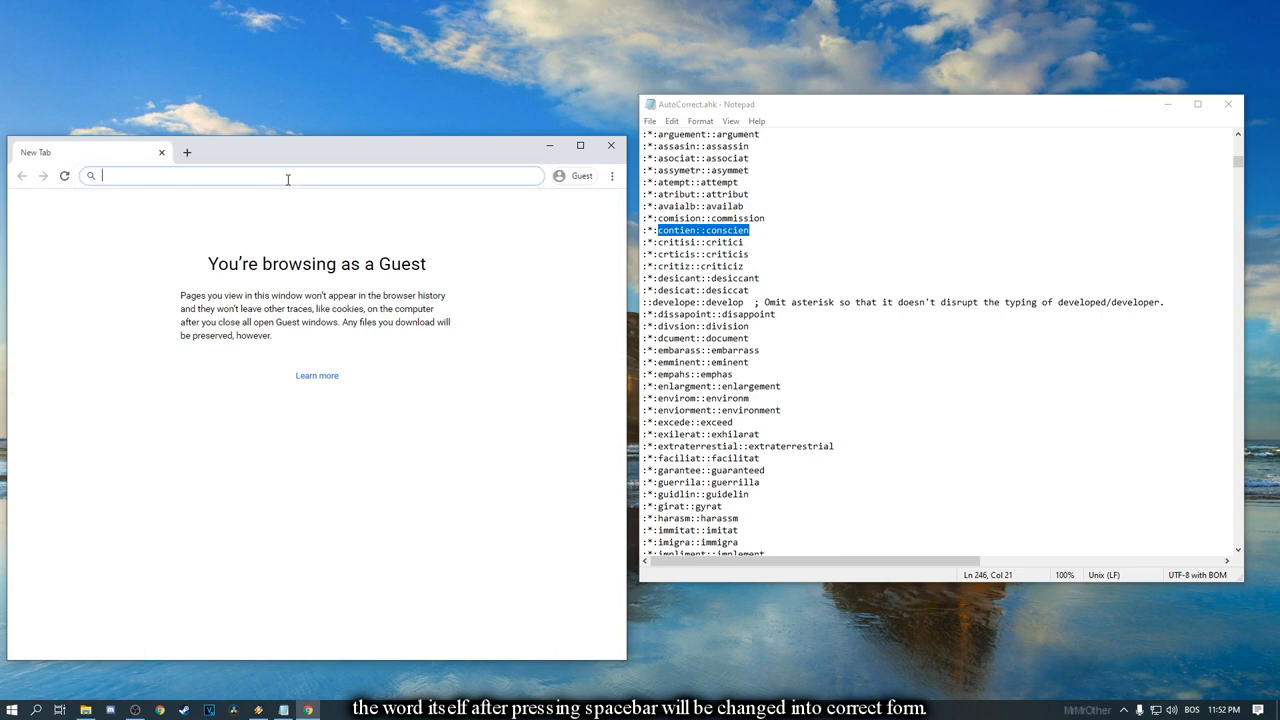
left_click(803, 215)
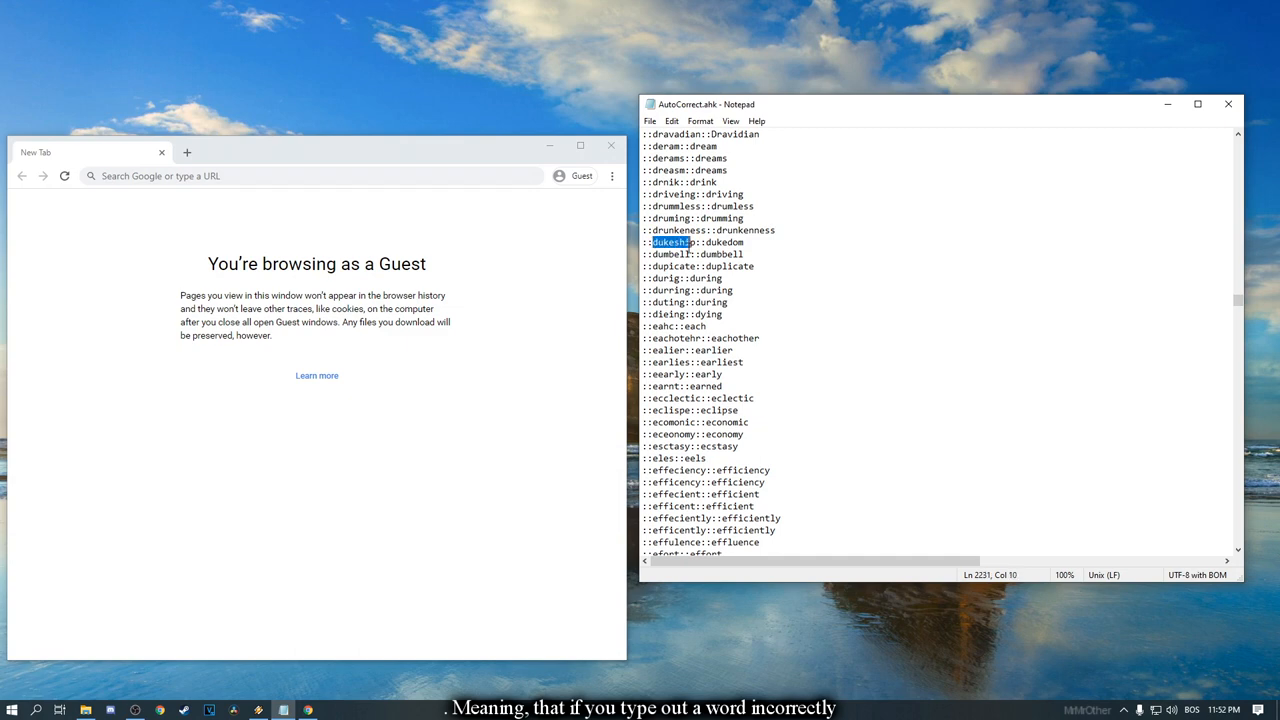
type("duk")
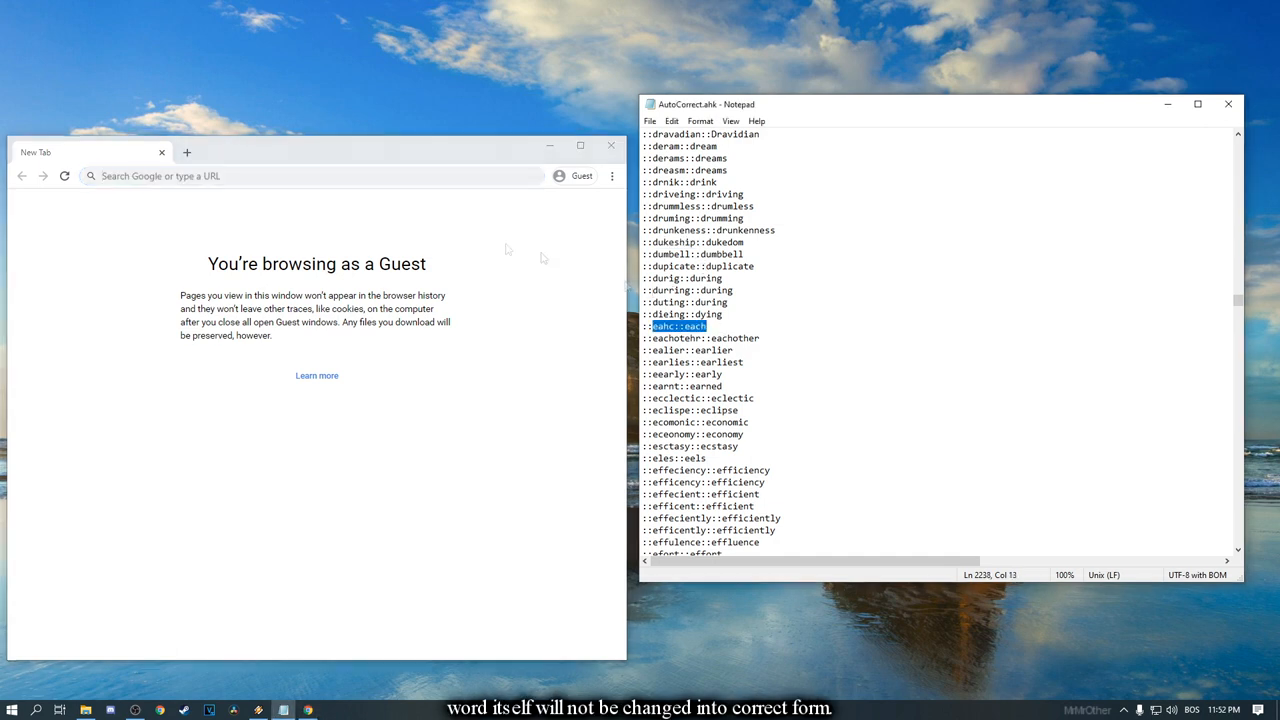
type("ea")
left_click(312, 176)
type("guuest")
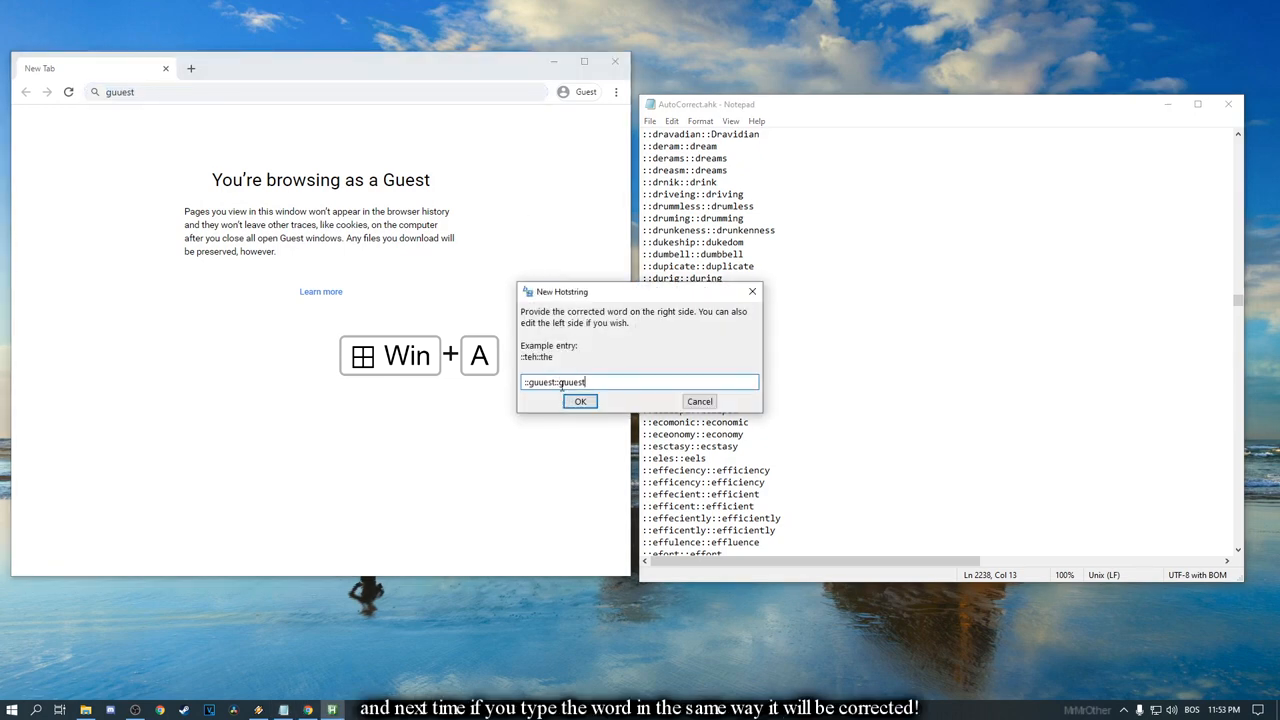
Set the new hotstring's replacement to 'guest', confirm it, and retype the word to test.
key("Backspace")
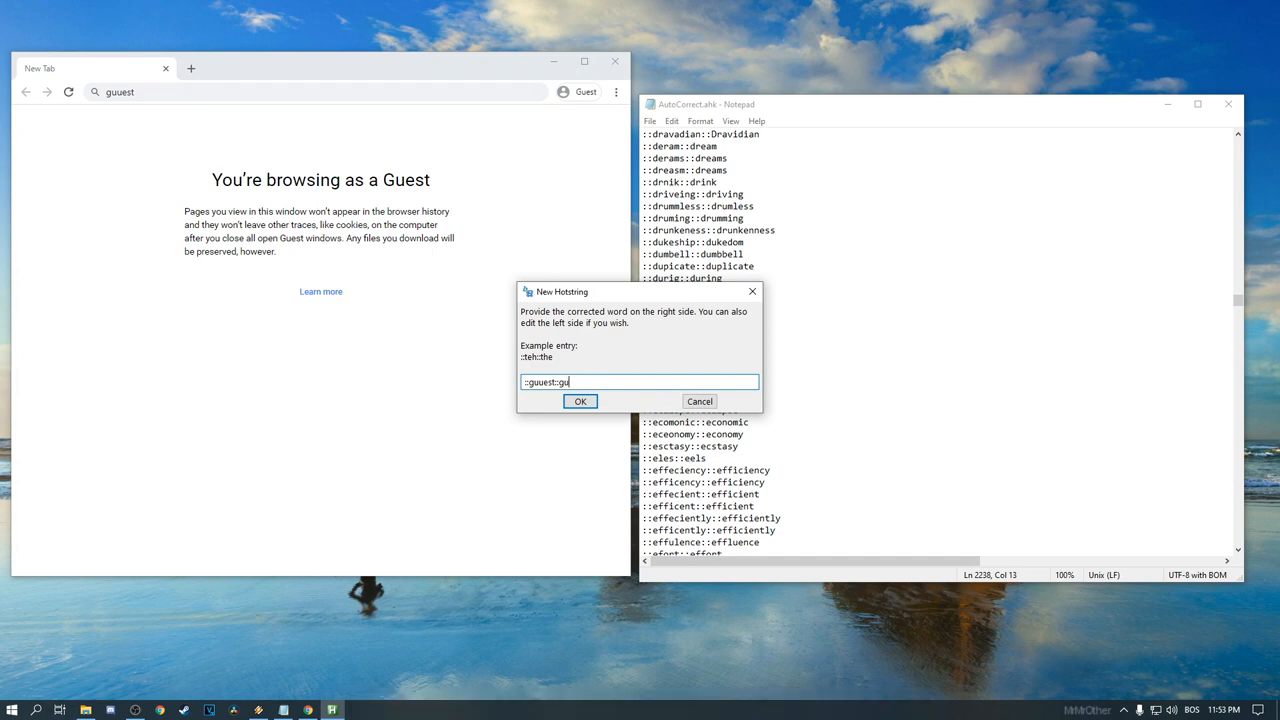
type("est")
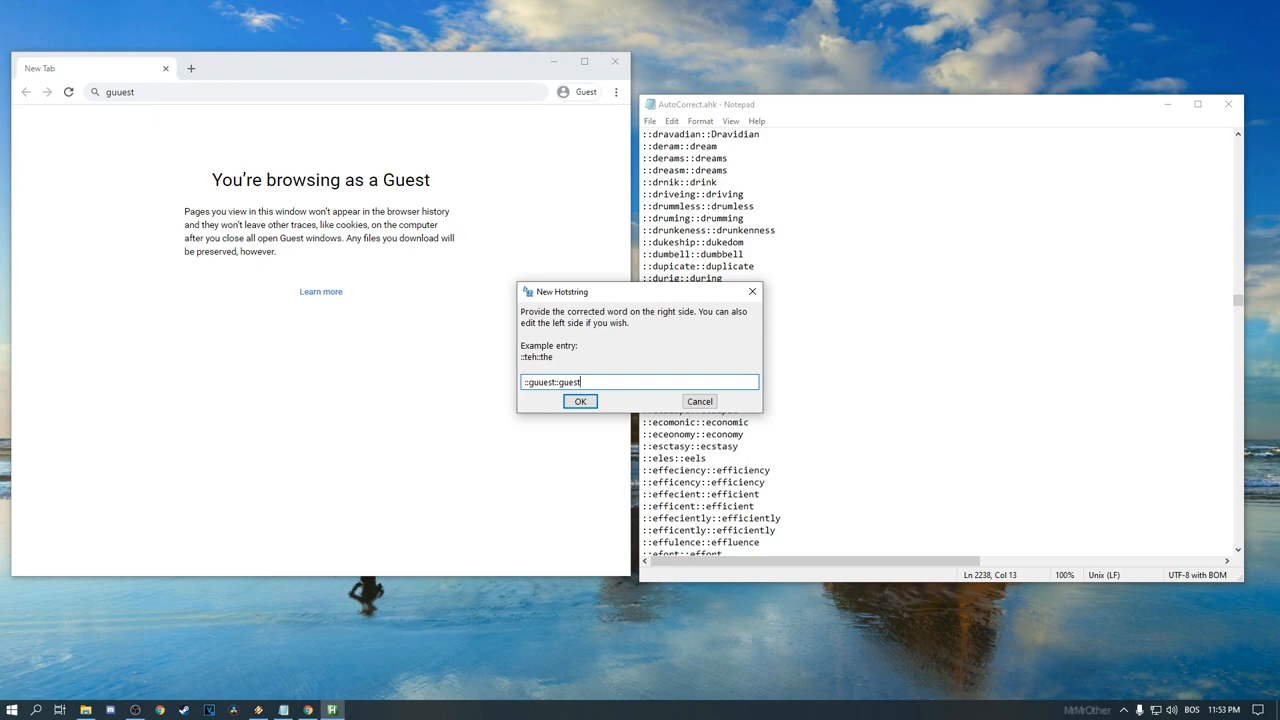
left_click(580, 401)
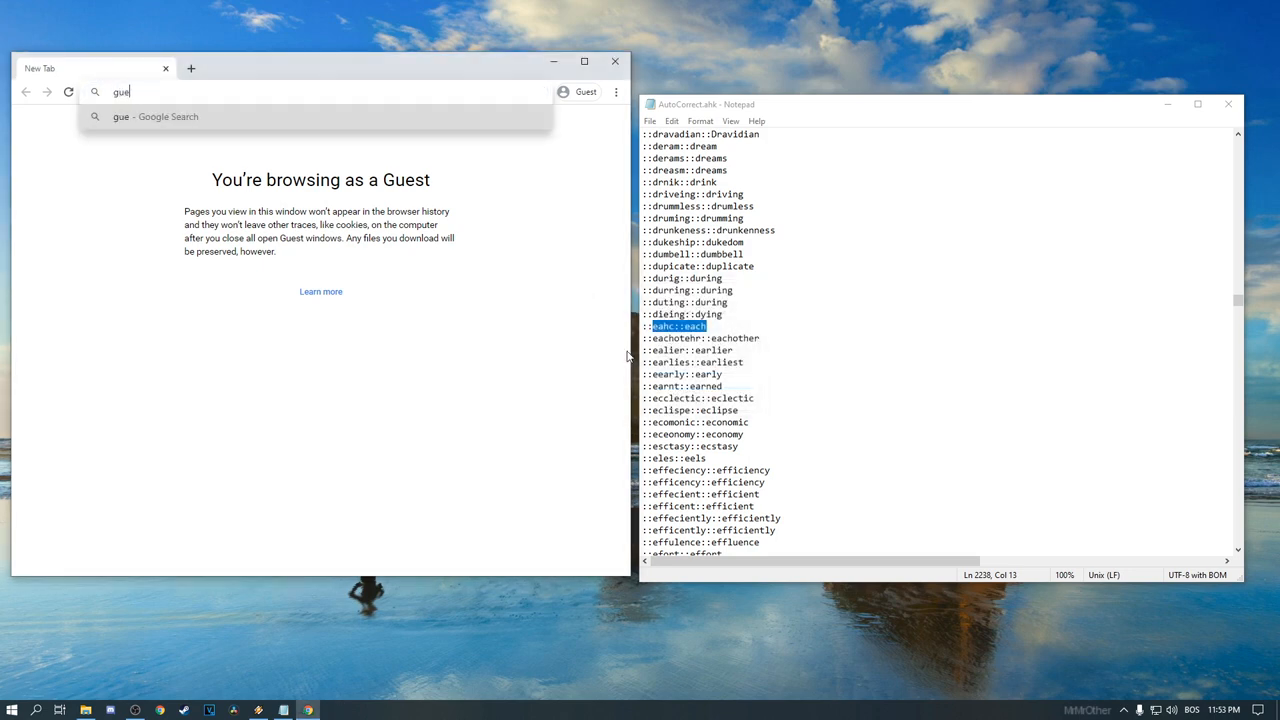
type("ues")
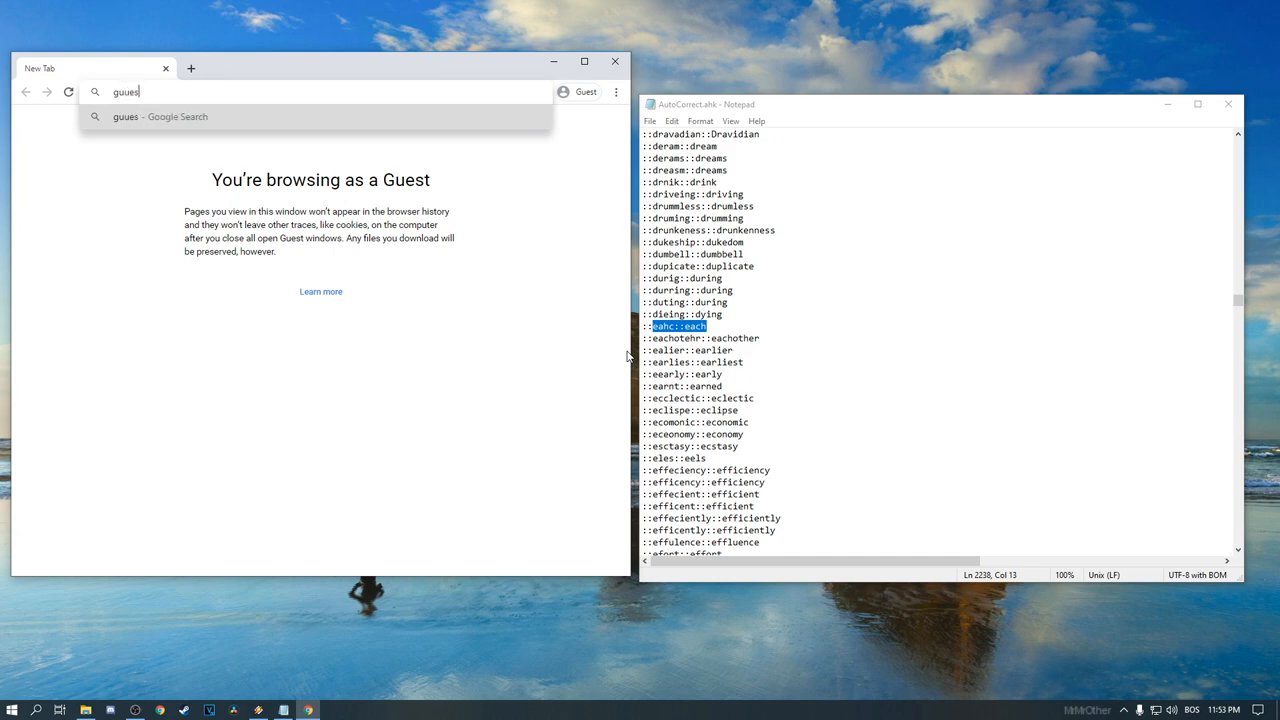
key("ctrl+a")
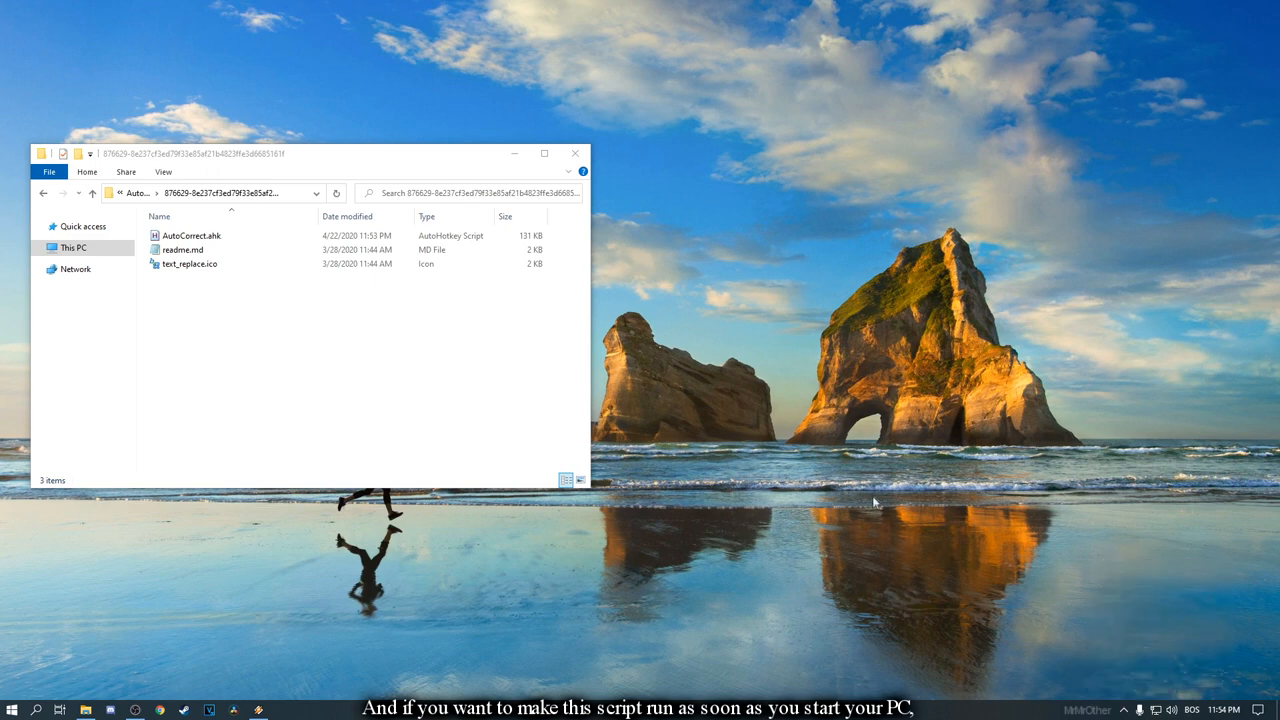
Rename the long-named gist folder to AutoCorrect.
left_click(182, 249)
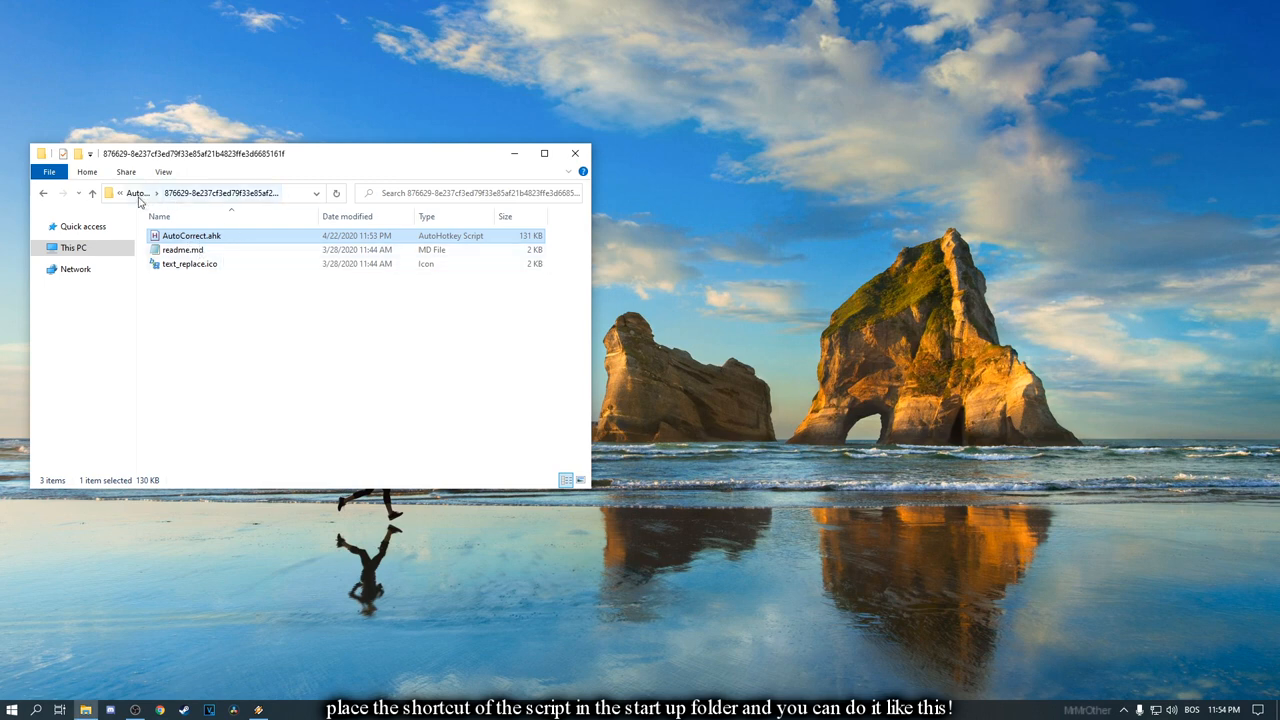
right_click(190, 236)
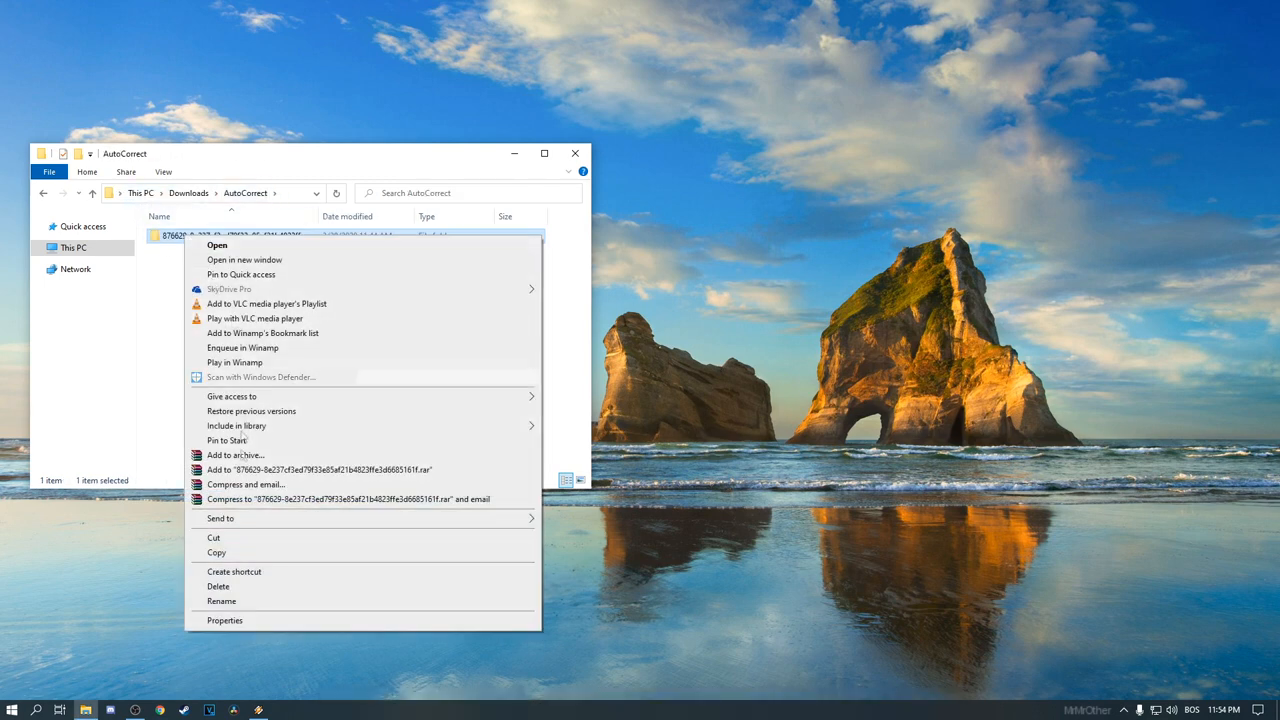
left_click(221, 601)
type("AutoCorrect")
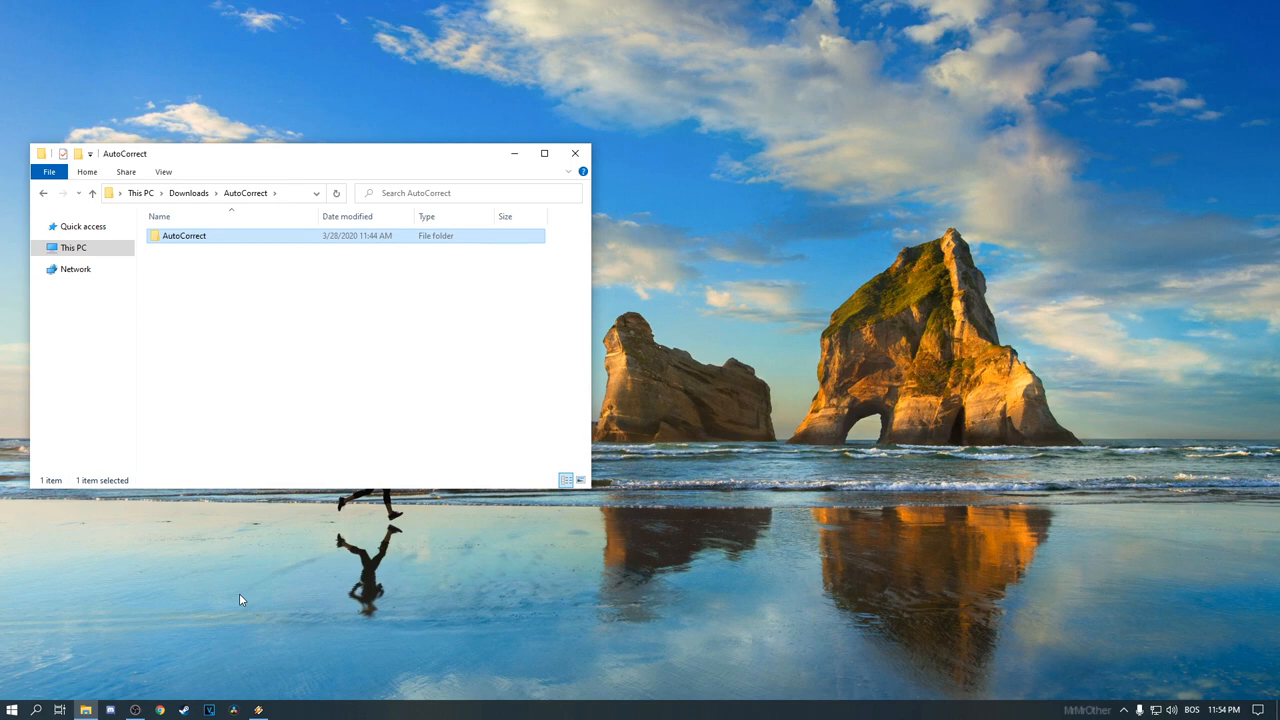
Move the AutoCorrect folder into C:\Program Files (x86) with admin permission and open it.
left_click(73, 247)
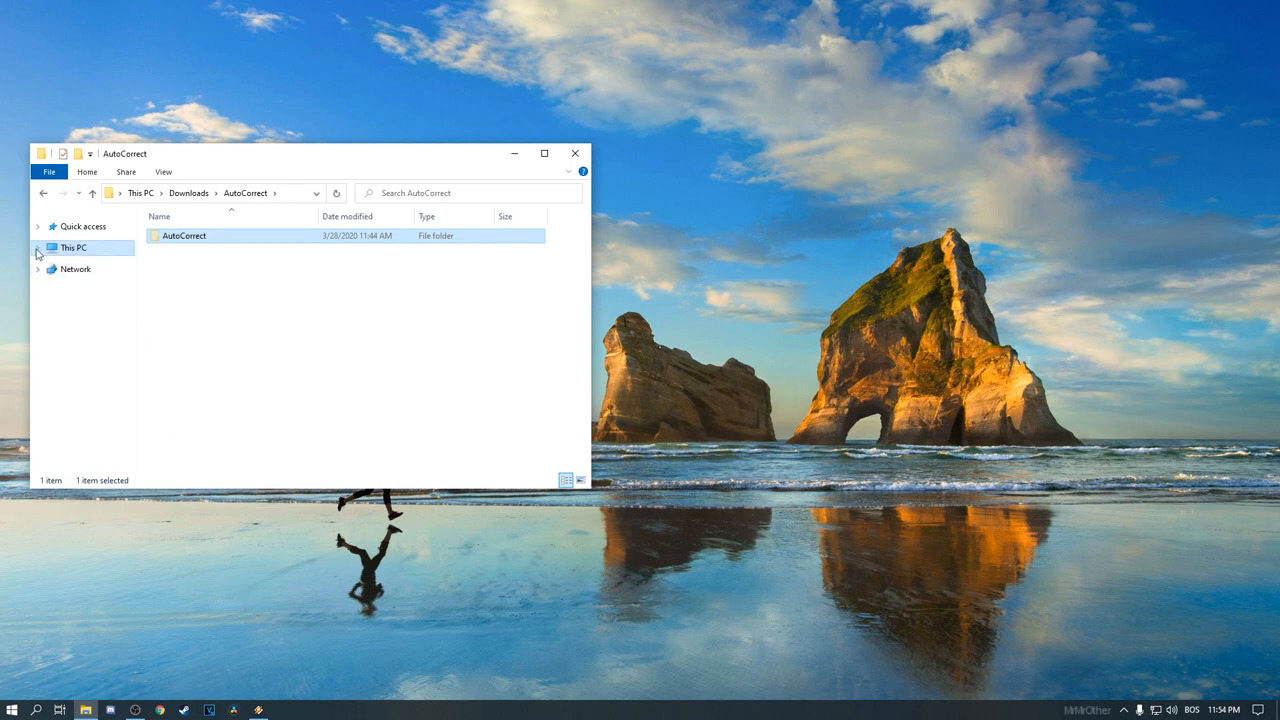
left_click(89, 375)
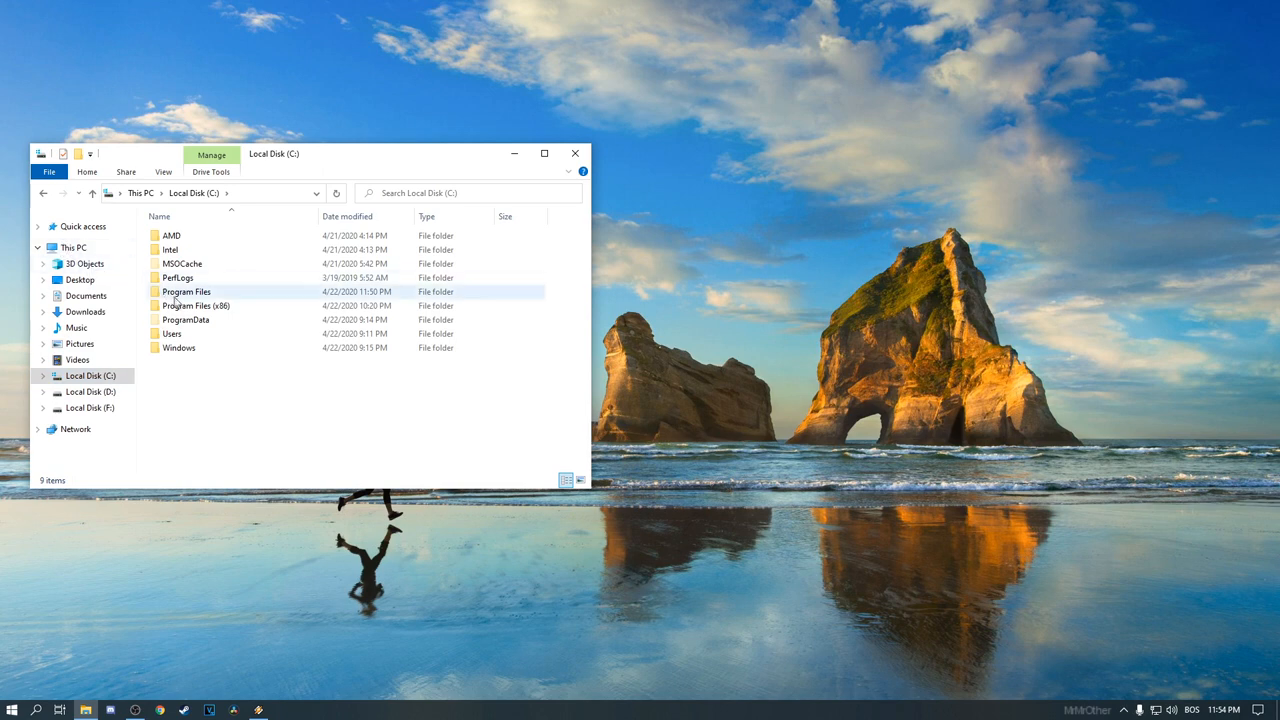
double_click(195, 305)
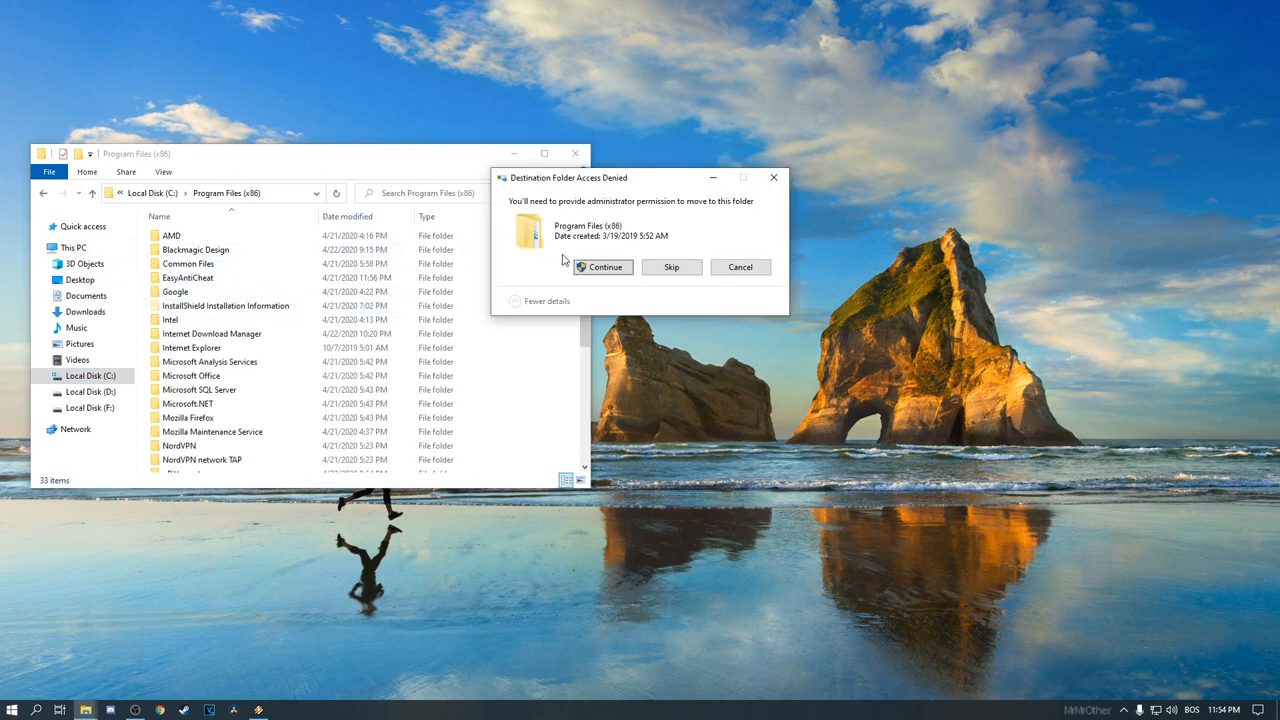
left_click(603, 267)
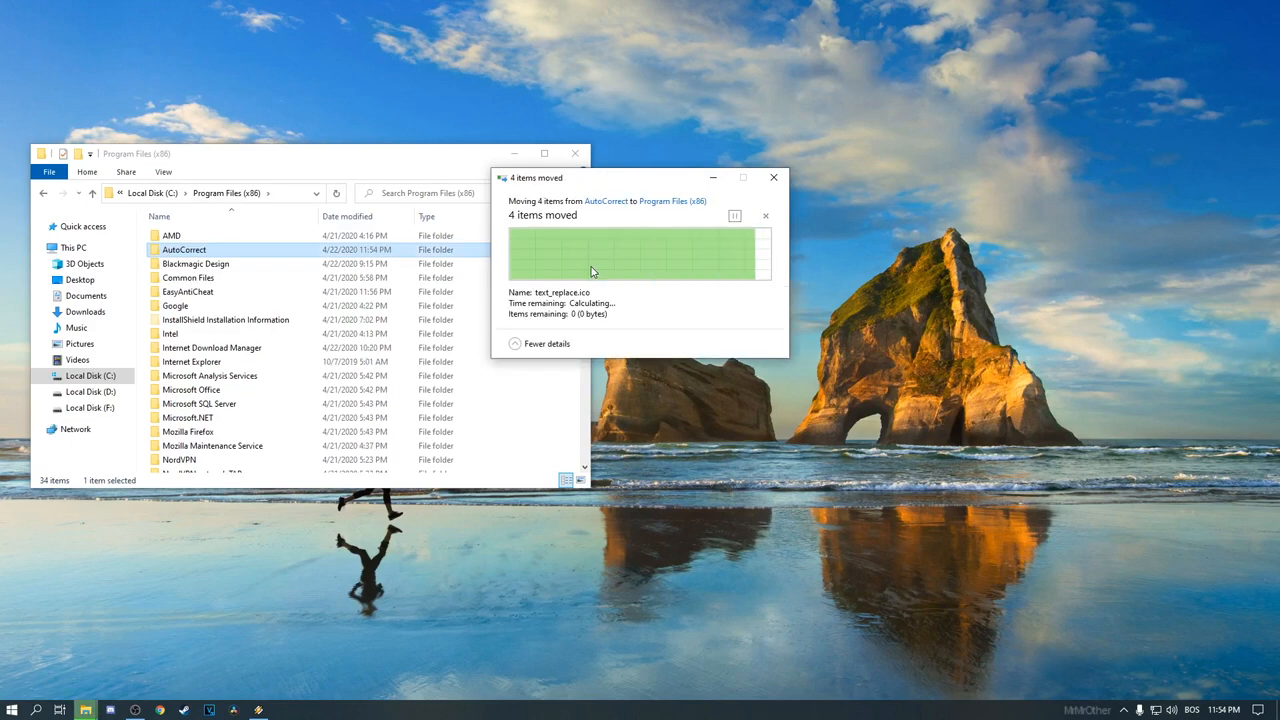
left_click(773, 177)
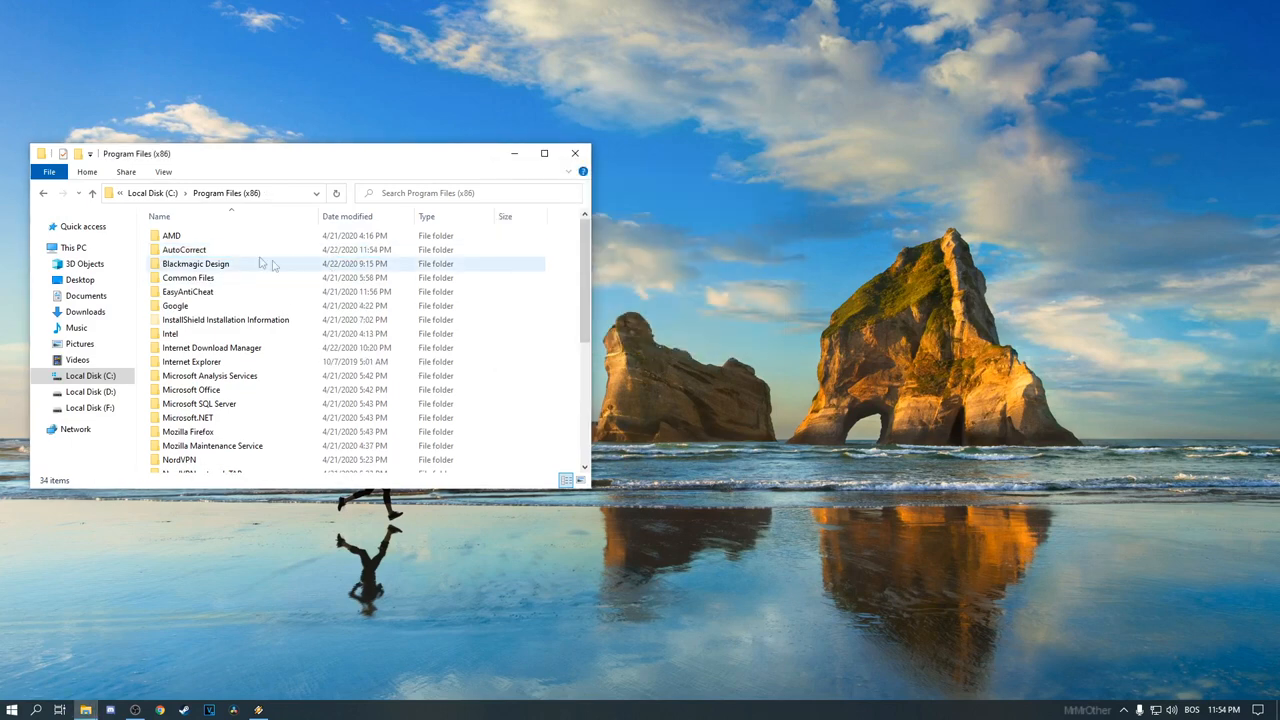
double_click(184, 249)
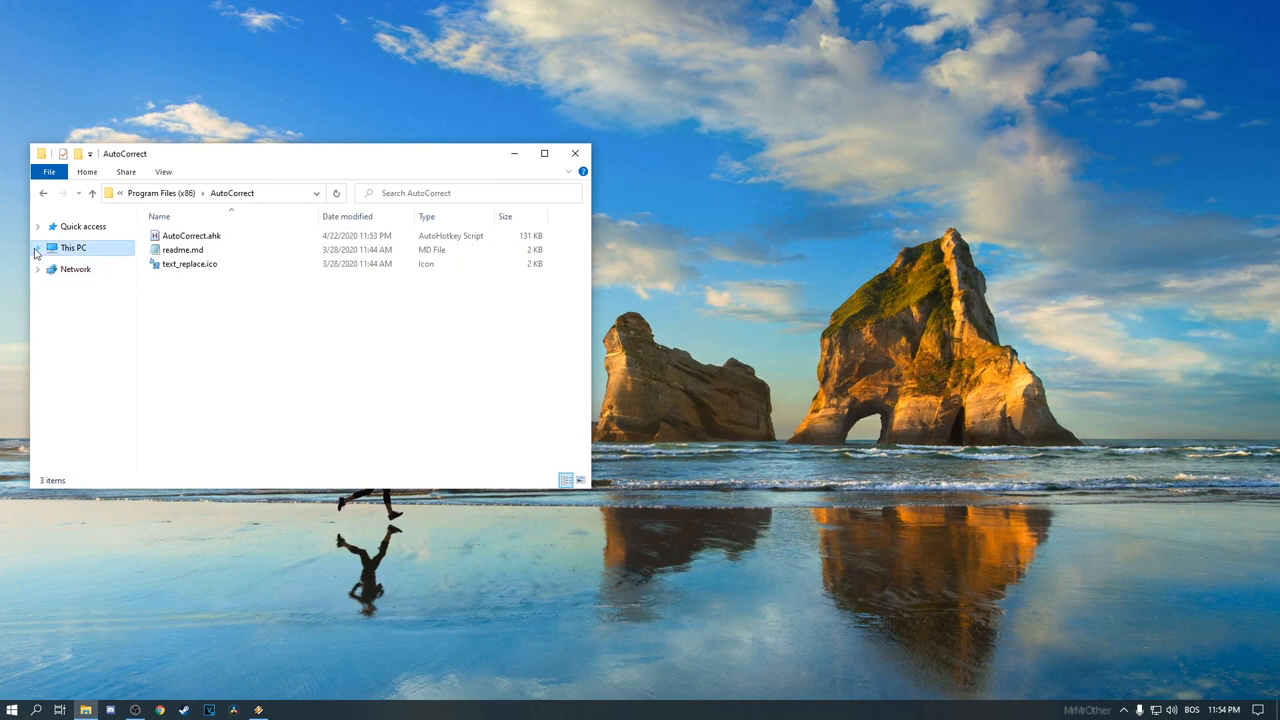
Create a desktop shortcut to AutoCorrect.ahk and close the AutoCorrect folder.
right_click(190, 235)
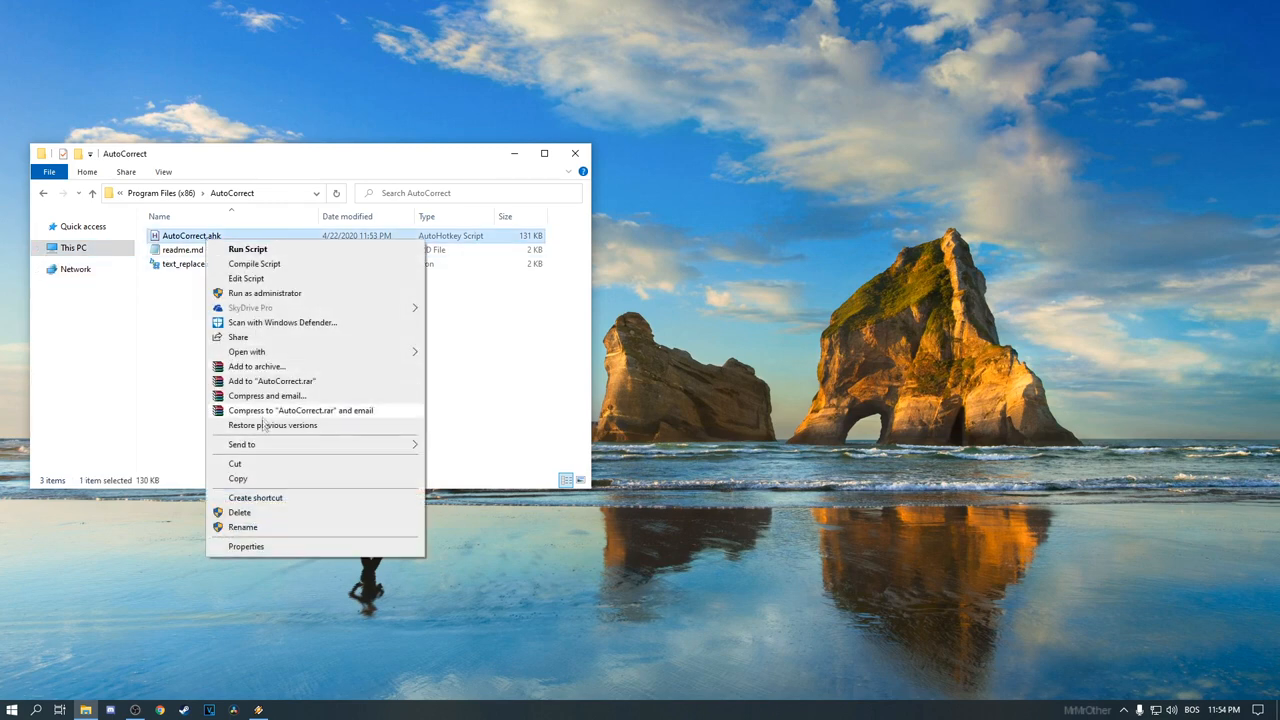
left_click(255, 497)
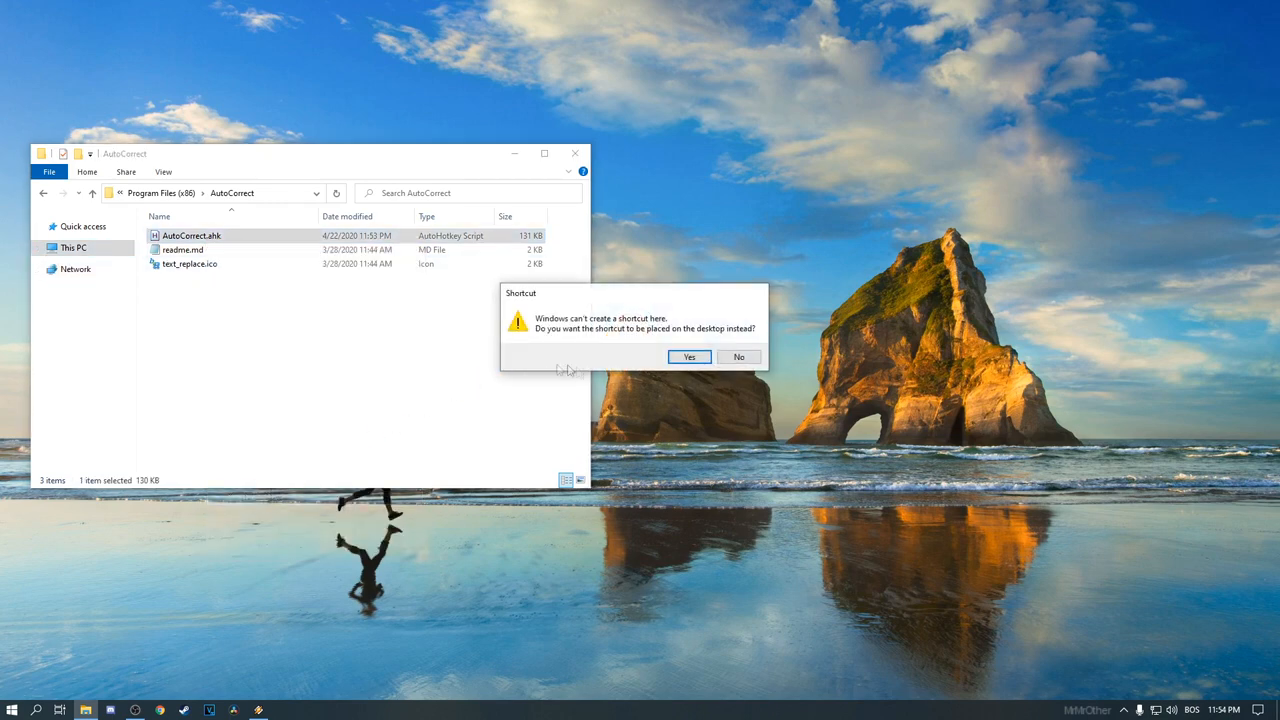
left_click(689, 357)
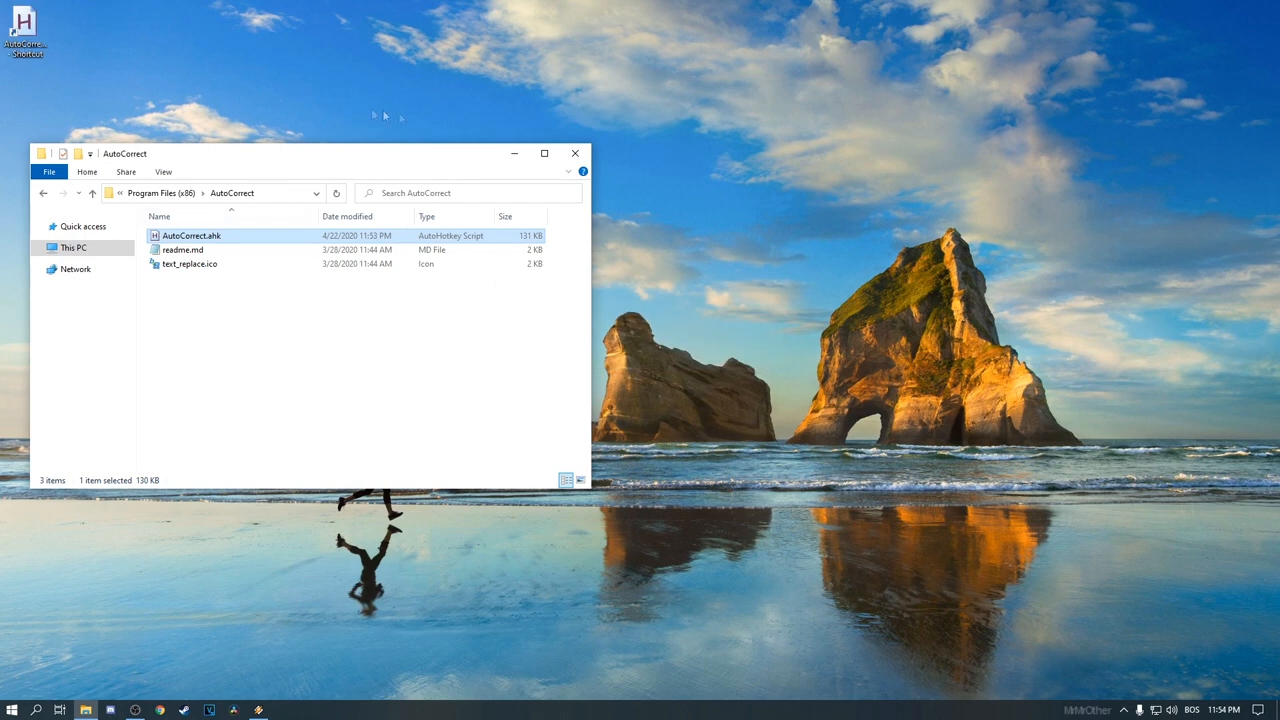
left_click(575, 153)
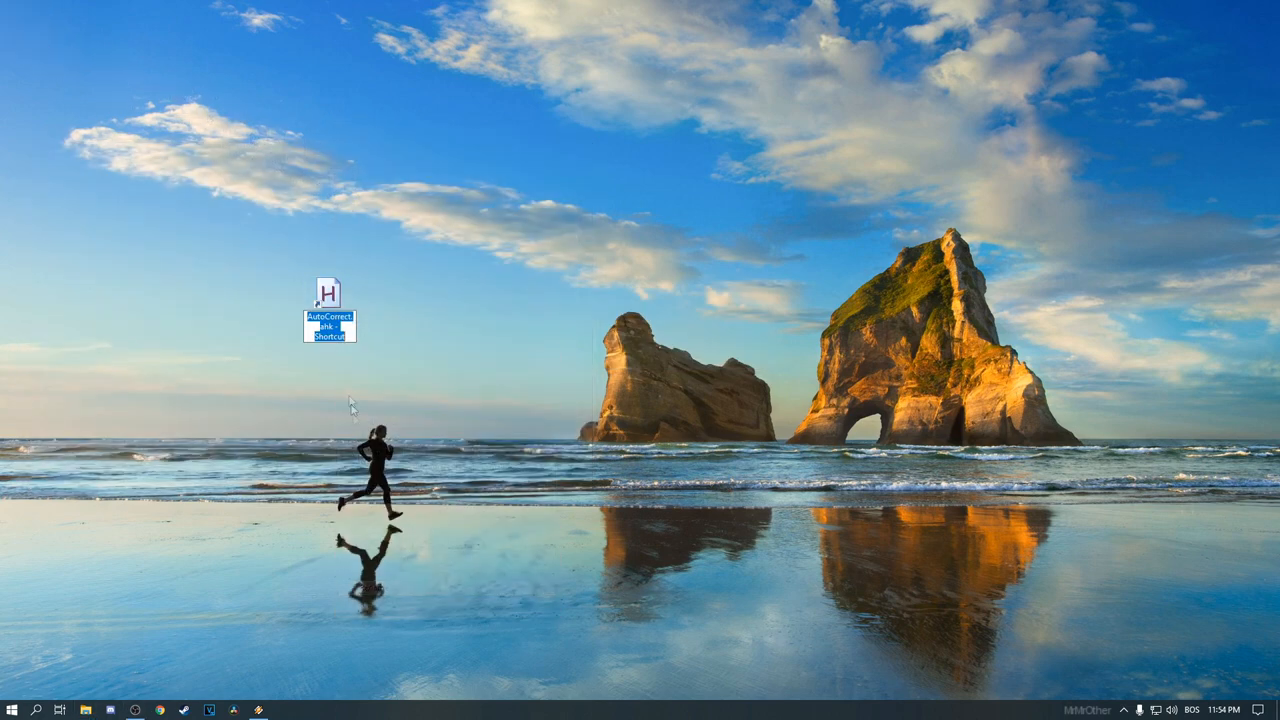
Rename the desktop shortcut and open the Start-up folder via shell:startup.
left_click(372, 381)
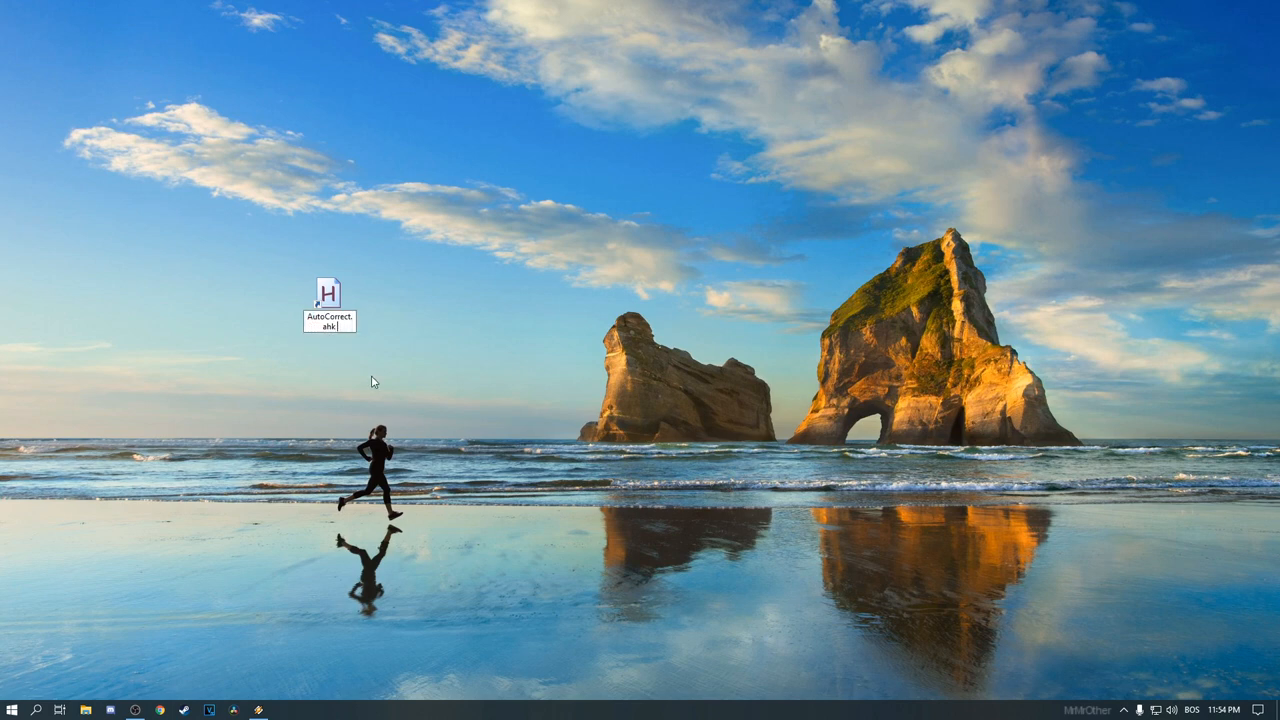
key("win+r")
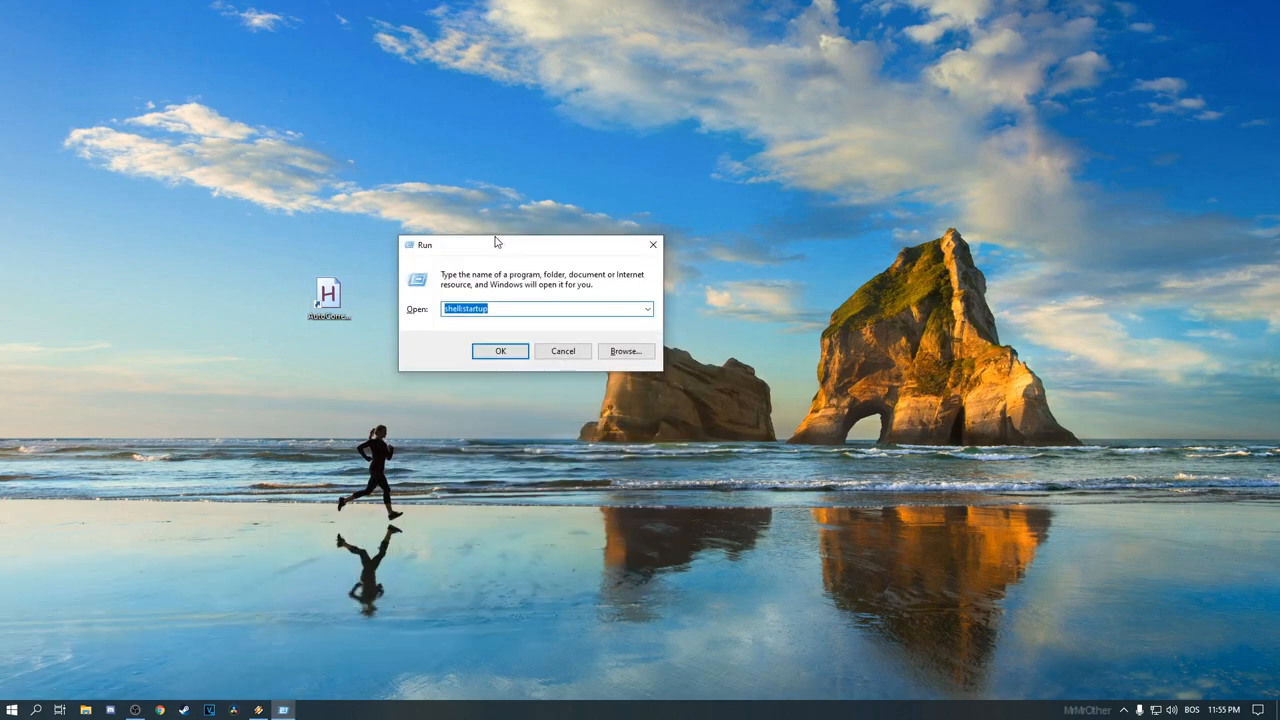
left_click(500, 351)
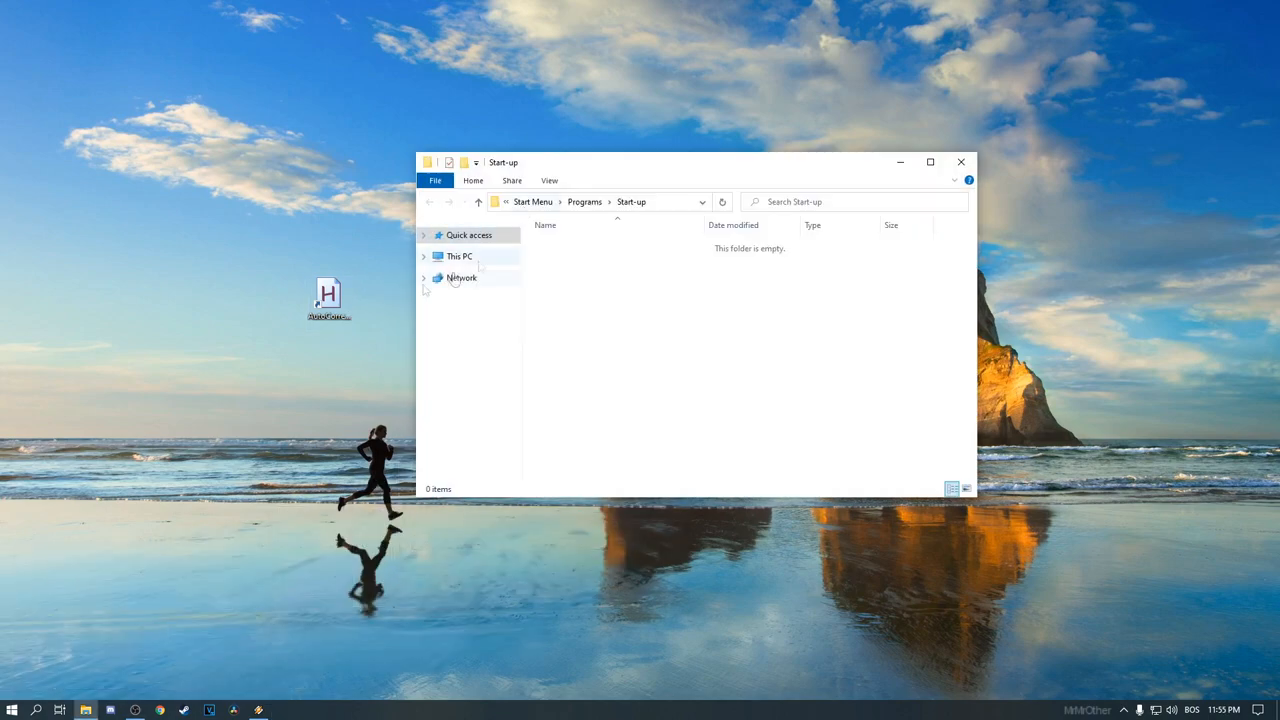